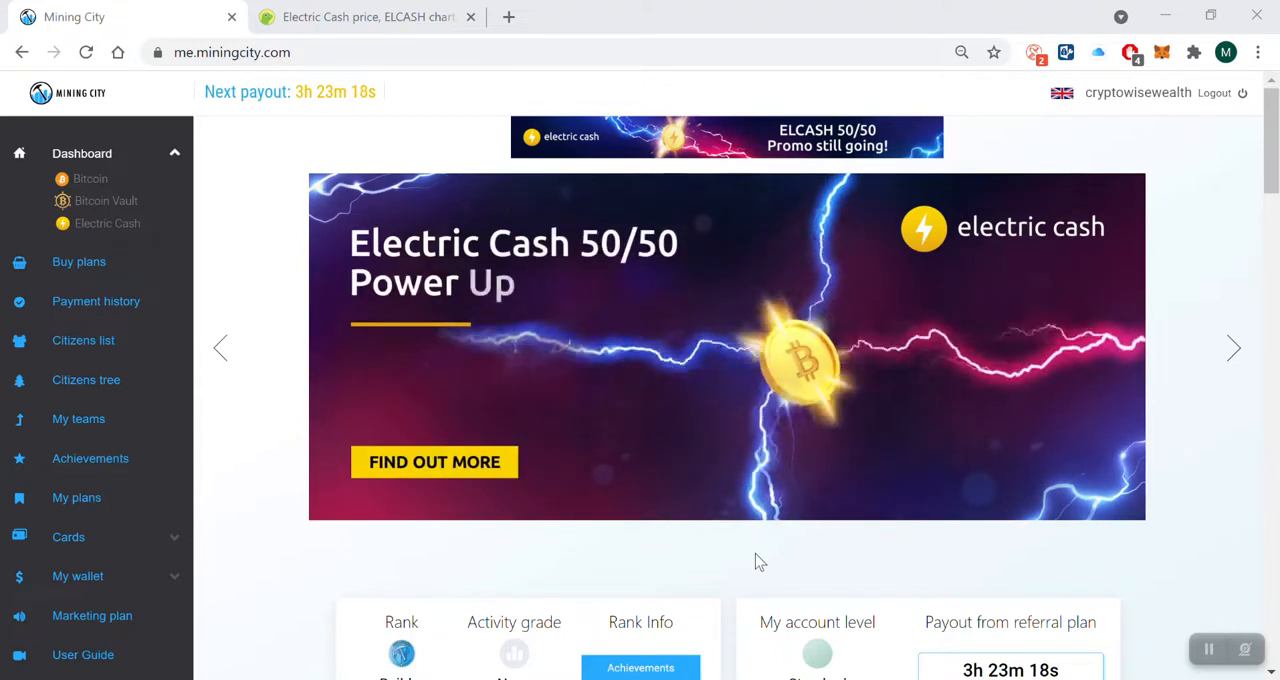
Step: Scroll the dashboard down to the BTC, BTCV and ELCASH general and mining balance cards
{"action": "scroll", "scroll_direction": "down", "scroll_amount": 3}
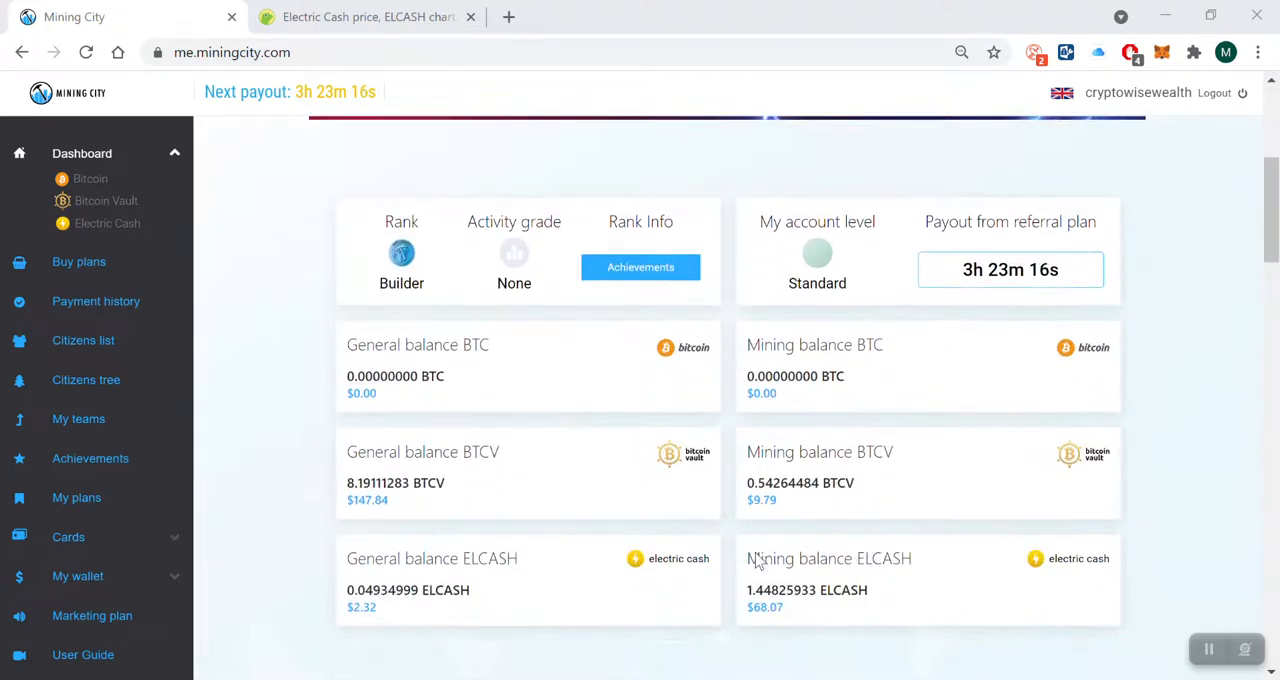
{"action": "scroll", "scroll_direction": "down", "scroll_amount": 3}
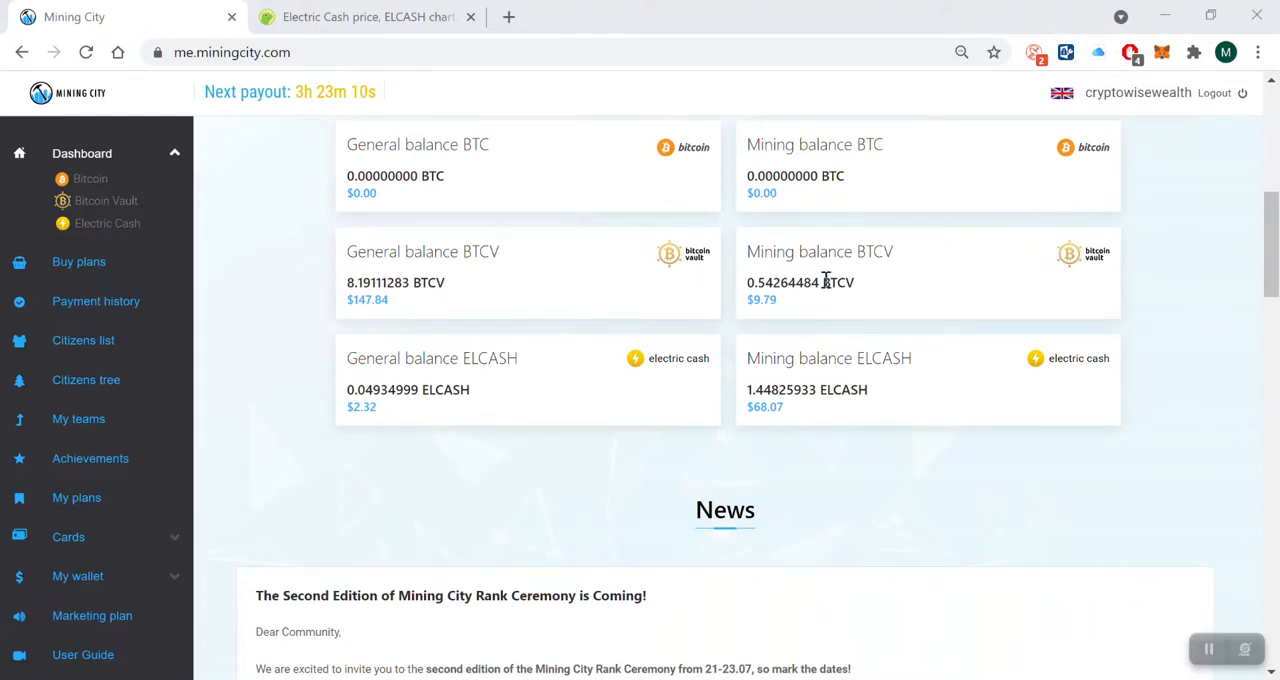
{"action": "mouse_move", "coordinate": [612, 290]}
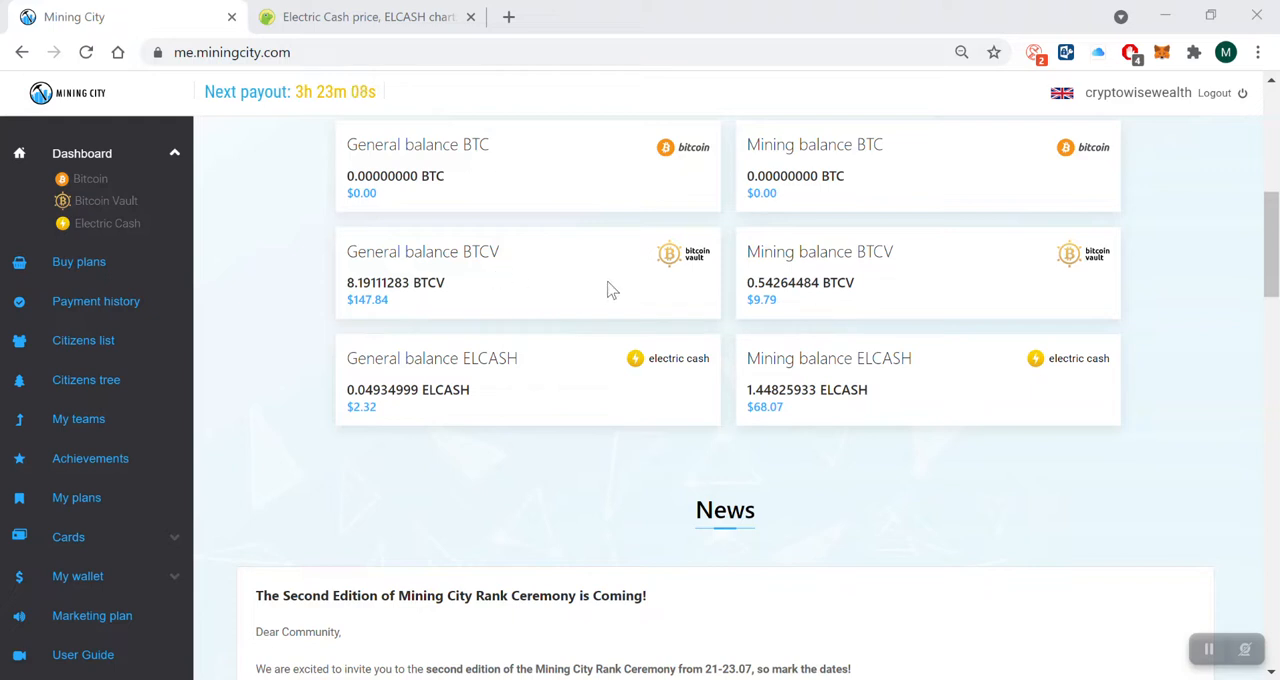
{"action": "mouse_move", "coordinate": [448, 242]}
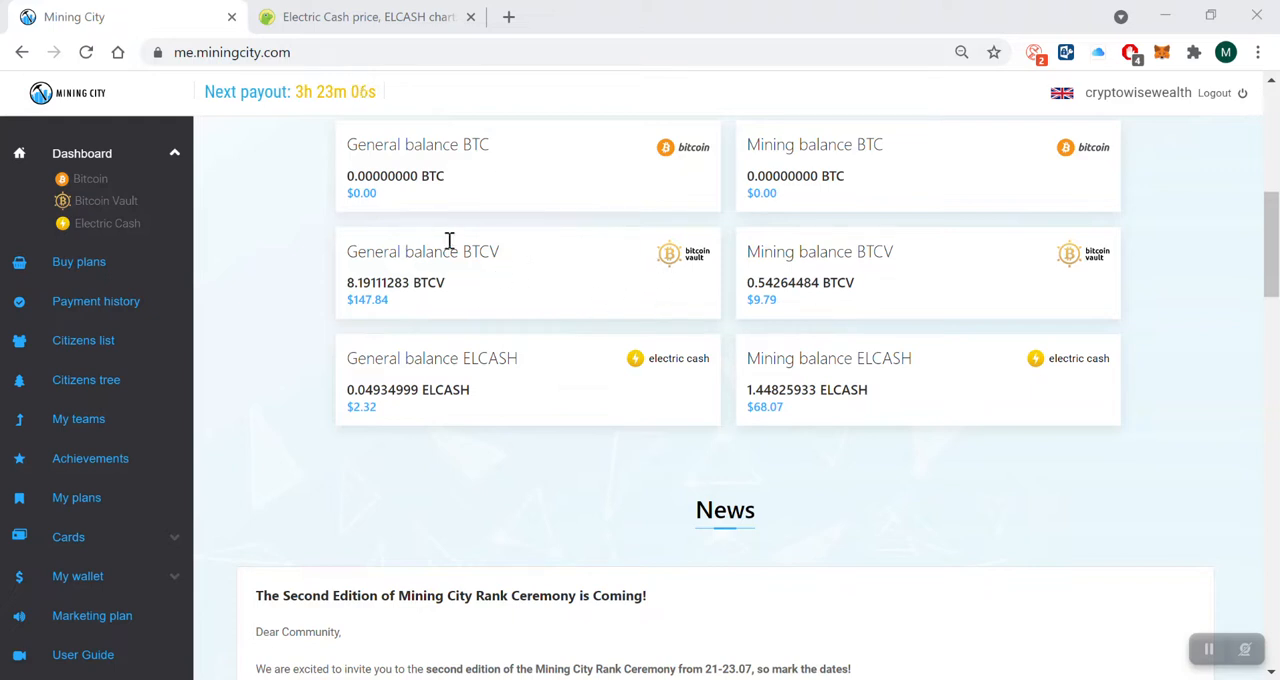
{"action": "mouse_move", "coordinate": [708, 262]}
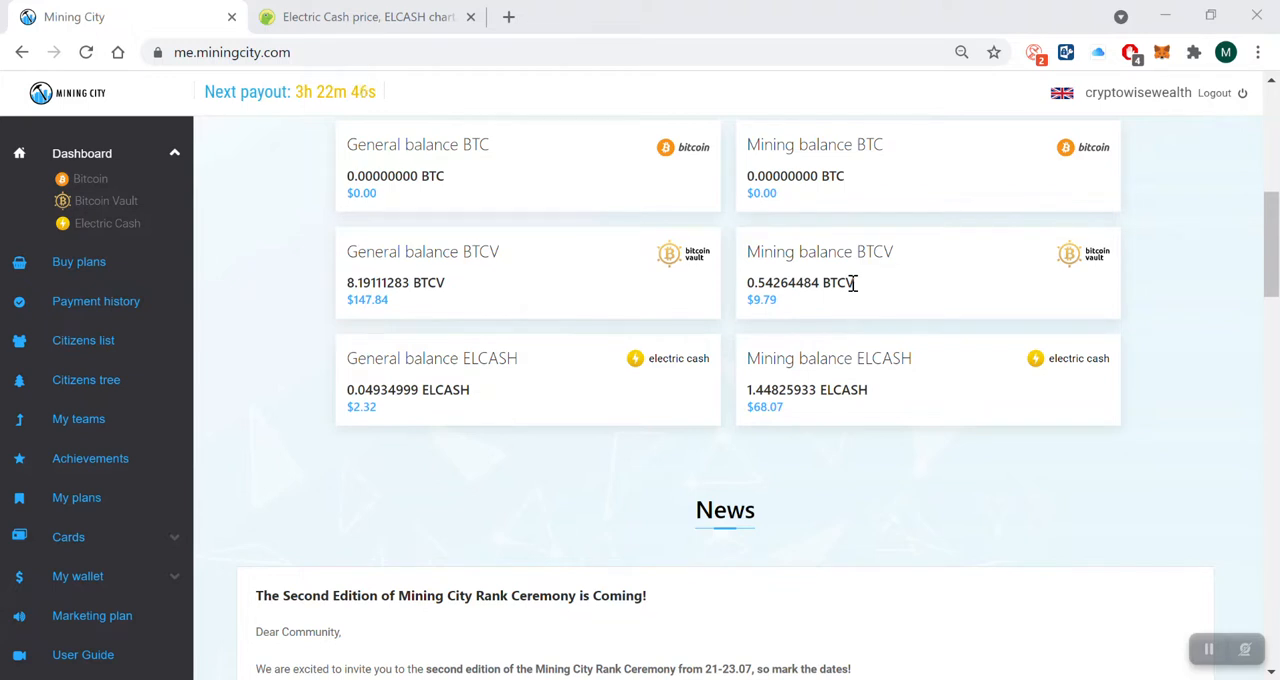
{"action": "mouse_move", "coordinate": [582, 292]}
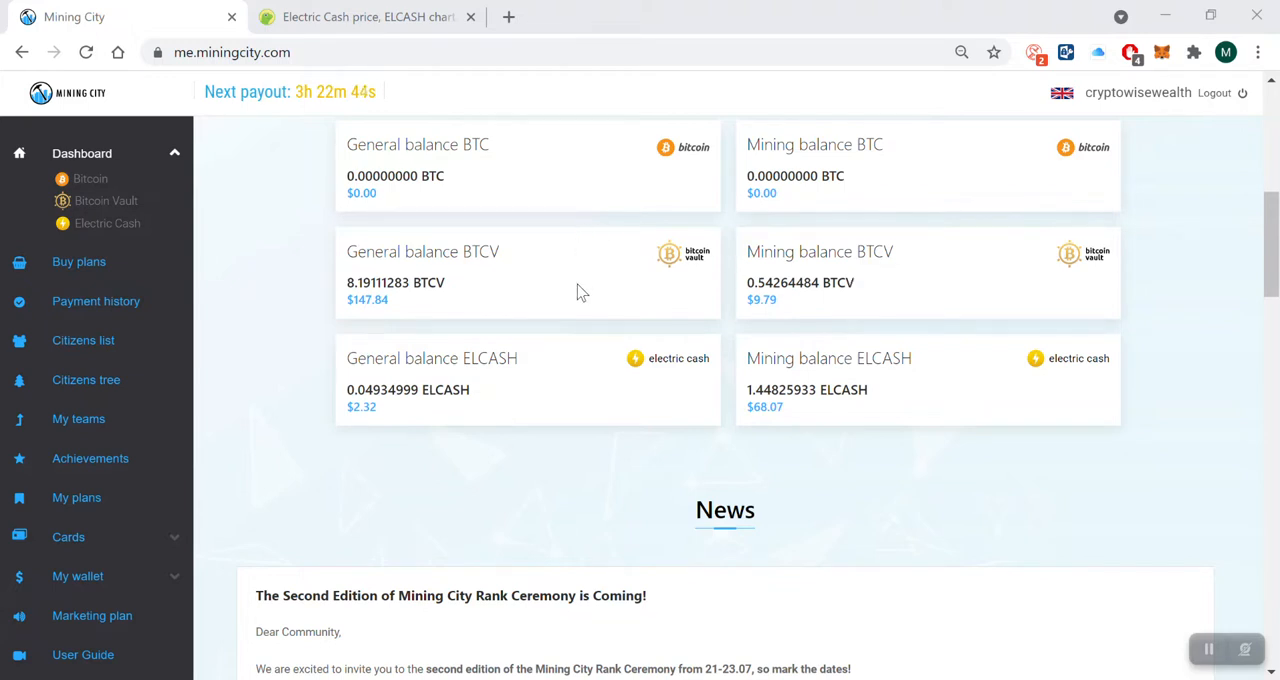
{"action": "mouse_move", "coordinate": [700, 288]}
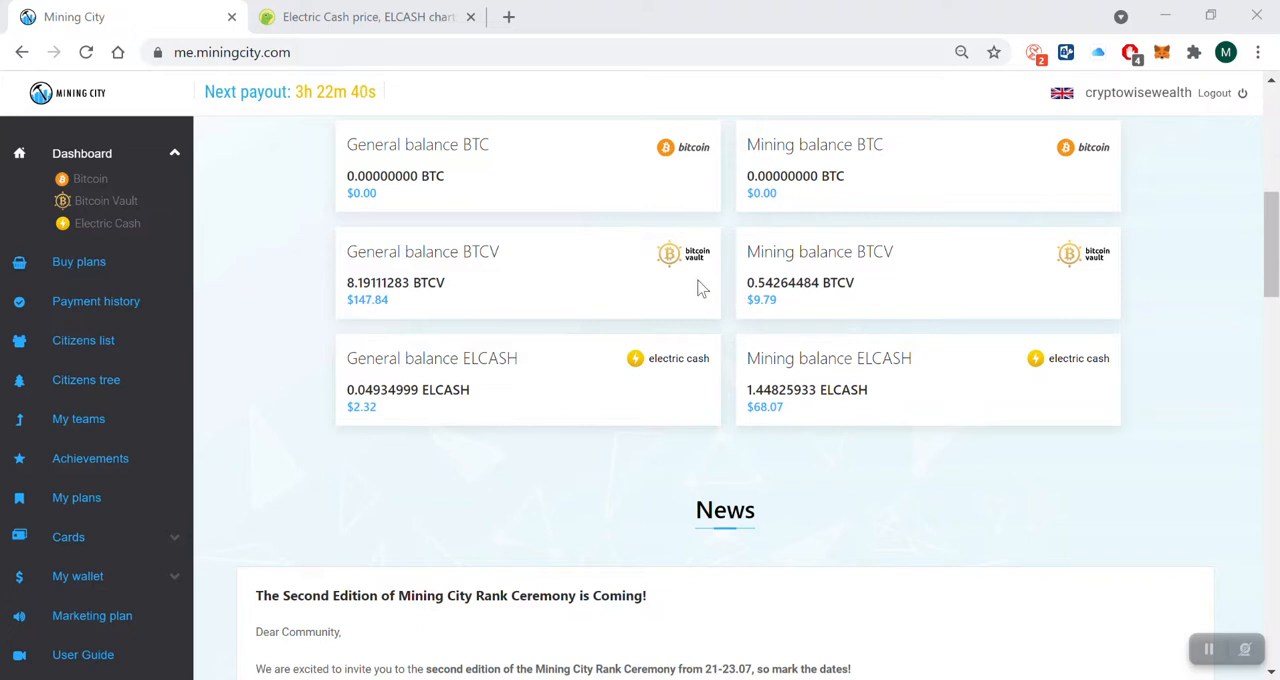
{"action": "mouse_move", "coordinate": [190, 288]}
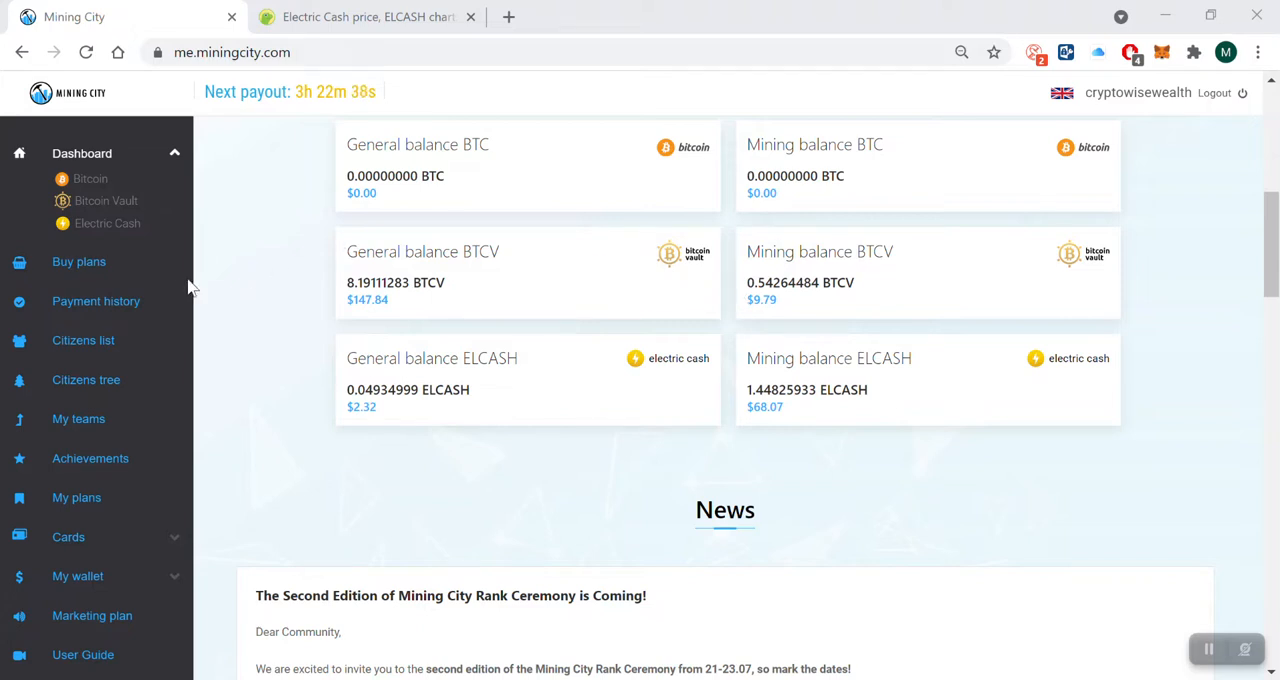
{"action": "mouse_move", "coordinate": [86, 380]}
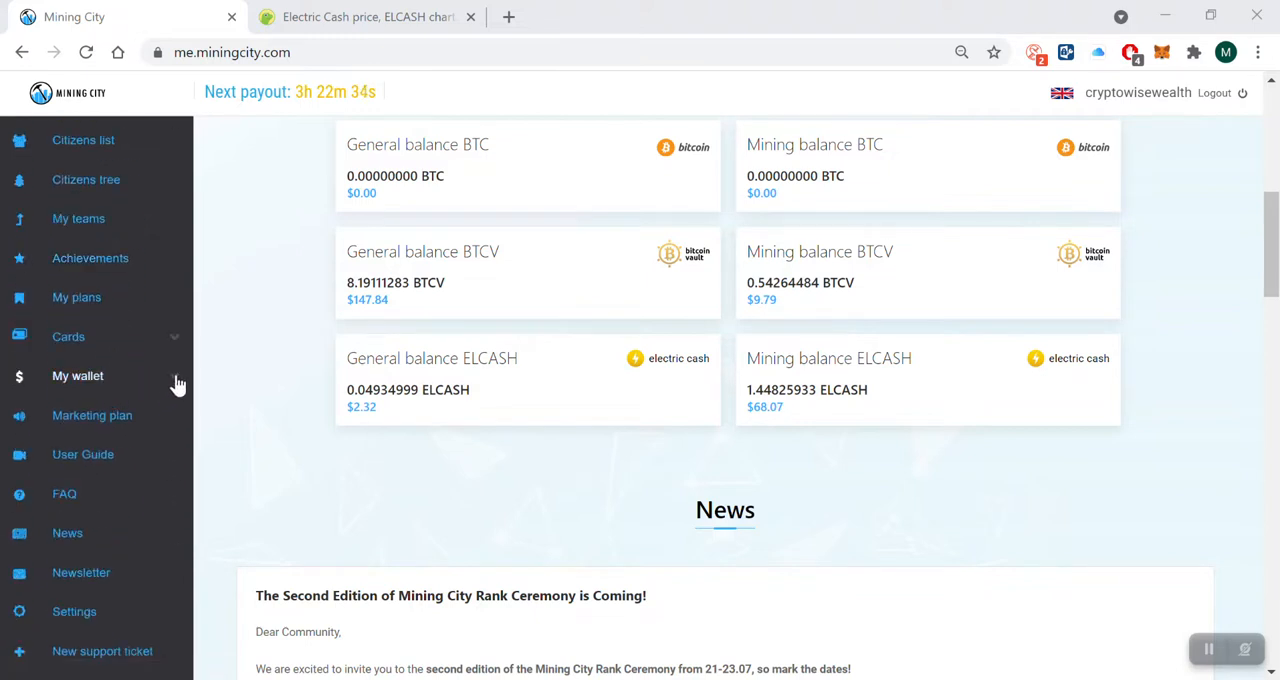
Step: Expand My wallet and show the Bitcoin Vault wallet with 8.19111283 BTCV (USD 147.44)
{"action": "left_click", "coordinate": [78, 376]}
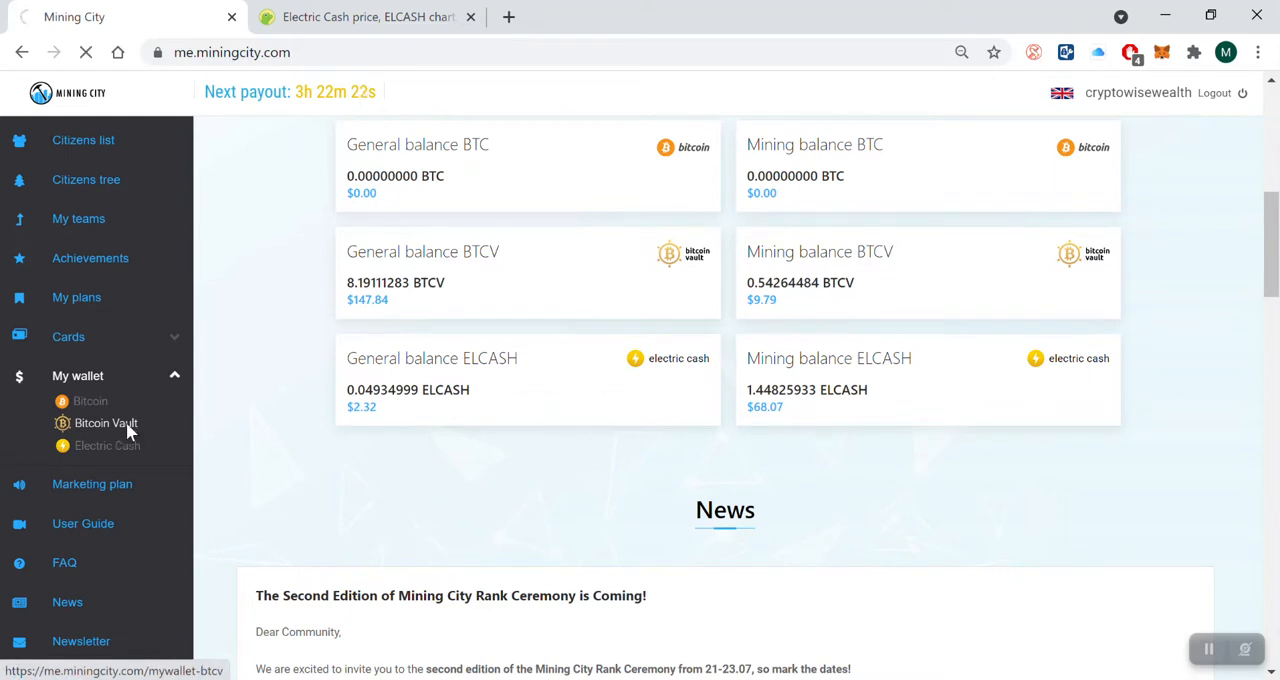
{"action": "left_click", "coordinate": [104, 422]}
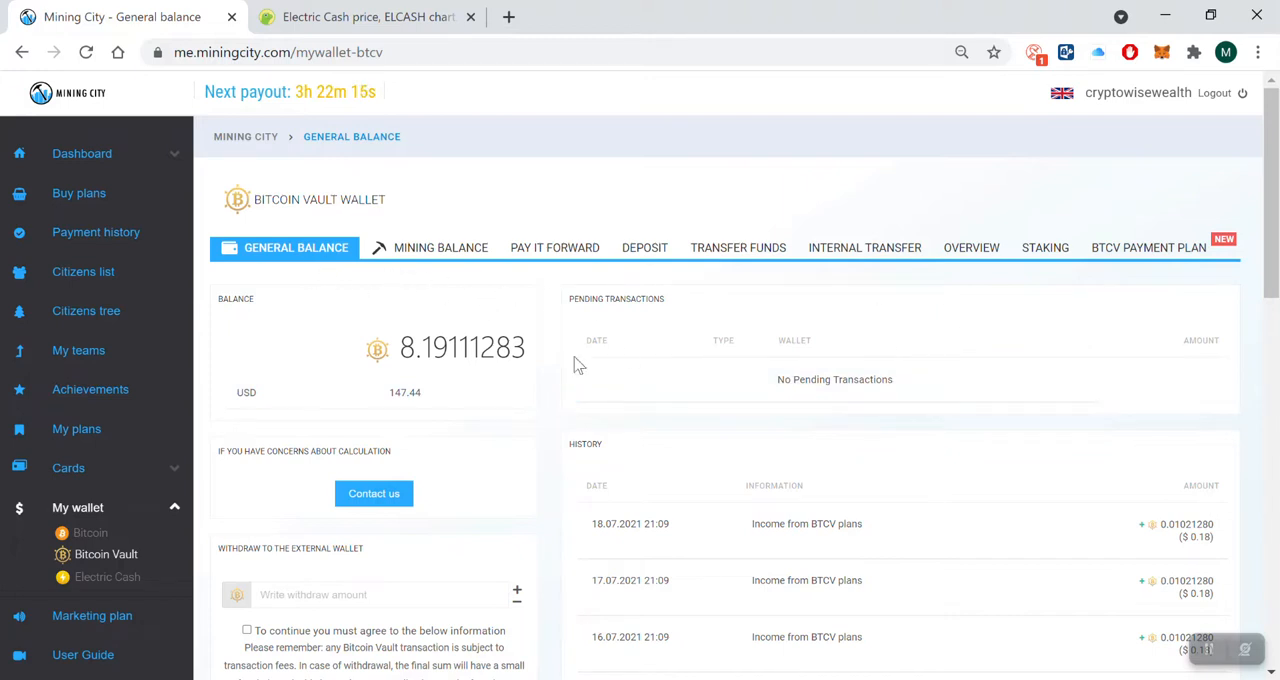
{"action": "mouse_move", "coordinate": [276, 284]}
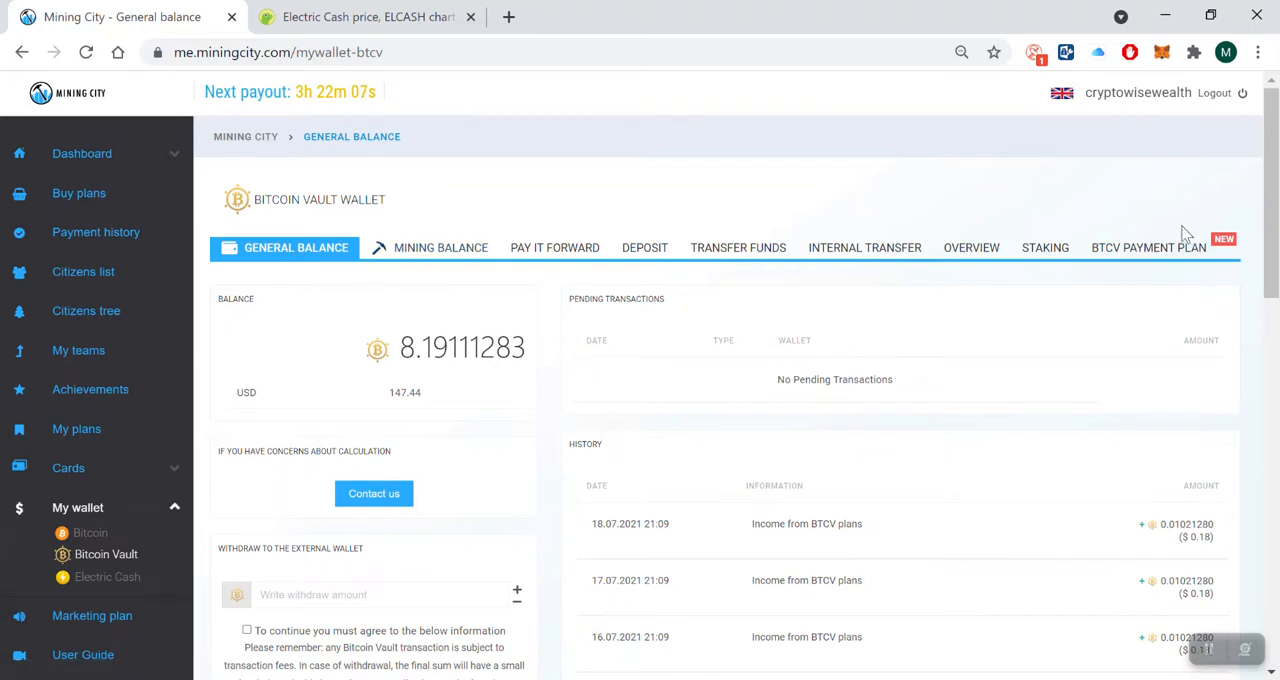
{"action": "mouse_move", "coordinate": [1148, 248]}
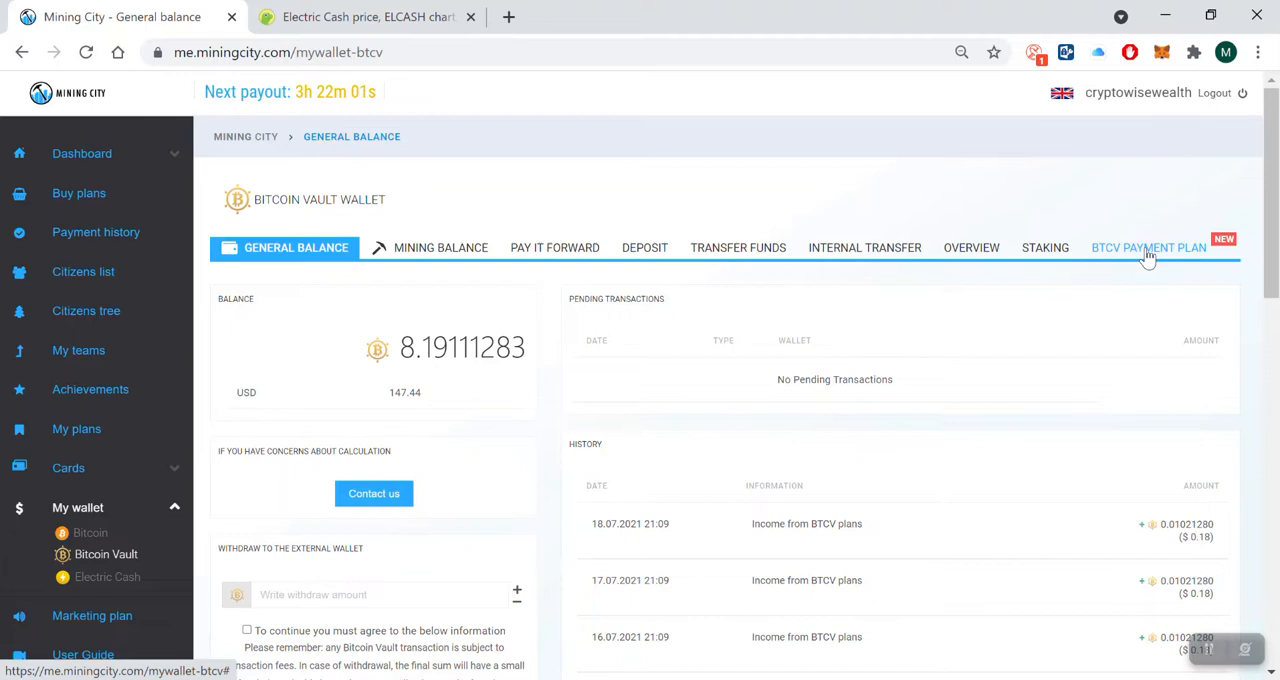
{"action": "mouse_move", "coordinate": [440, 248]}
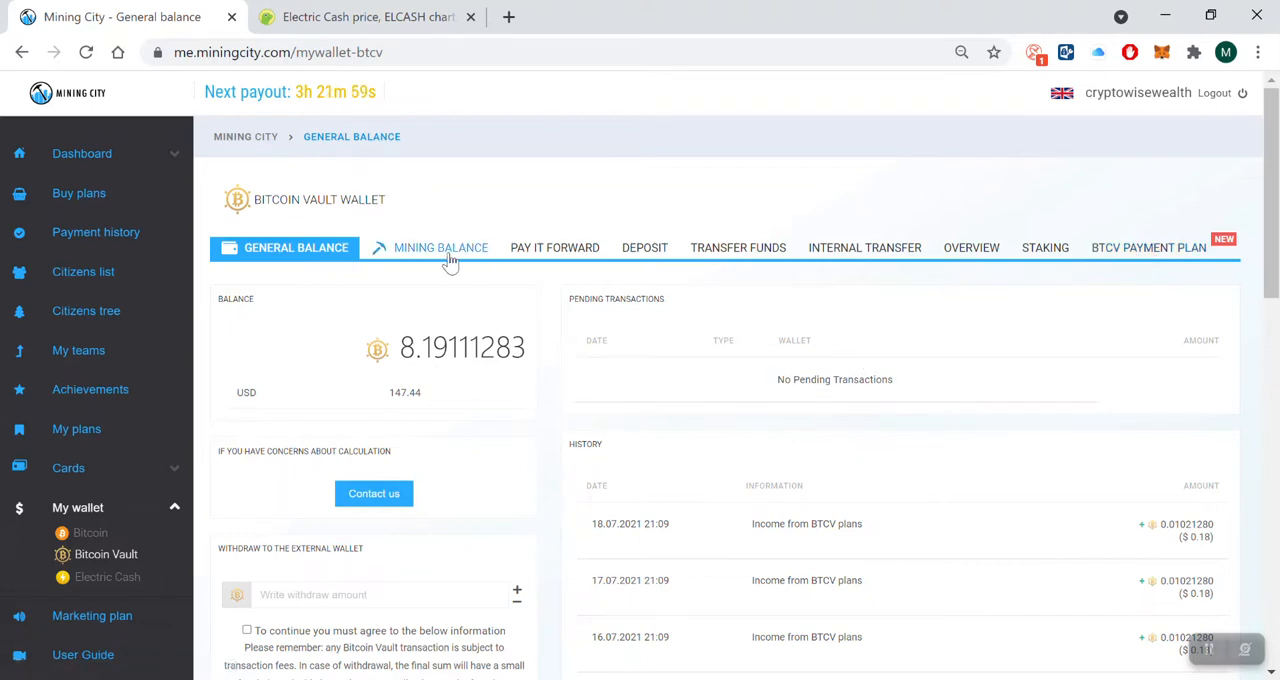
{"action": "mouse_move", "coordinate": [1148, 258]}
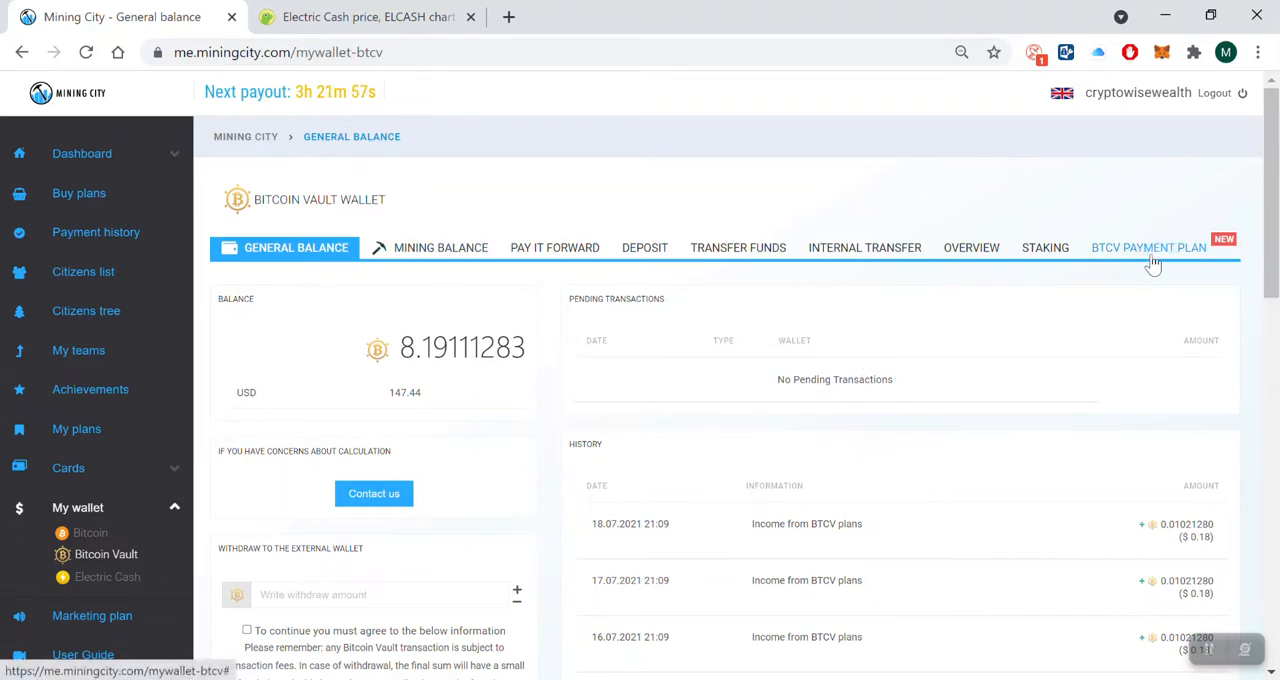
Step: Show the BTCV payment plan overview and highlight the converted balances 0.991918 and 0.097124
{"action": "left_click", "coordinate": [1148, 248]}
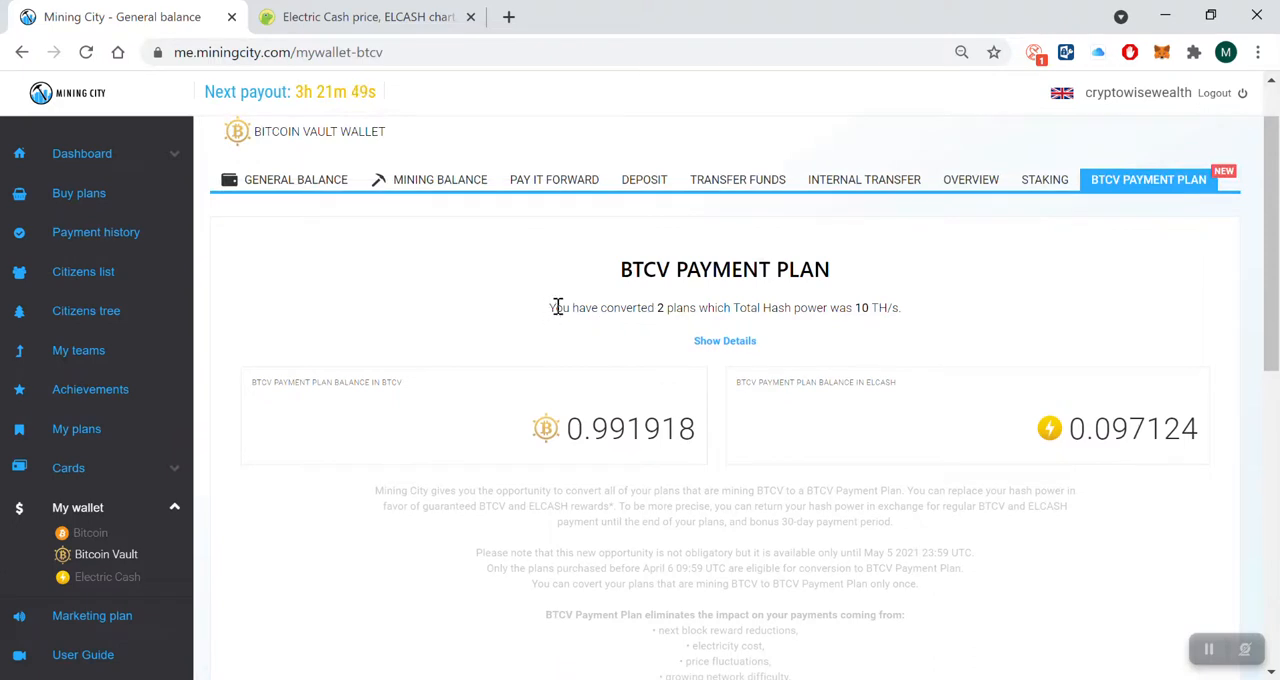
{"action": "left_click_drag", "start_coordinate": [552, 308], "coordinate": [800, 308]}
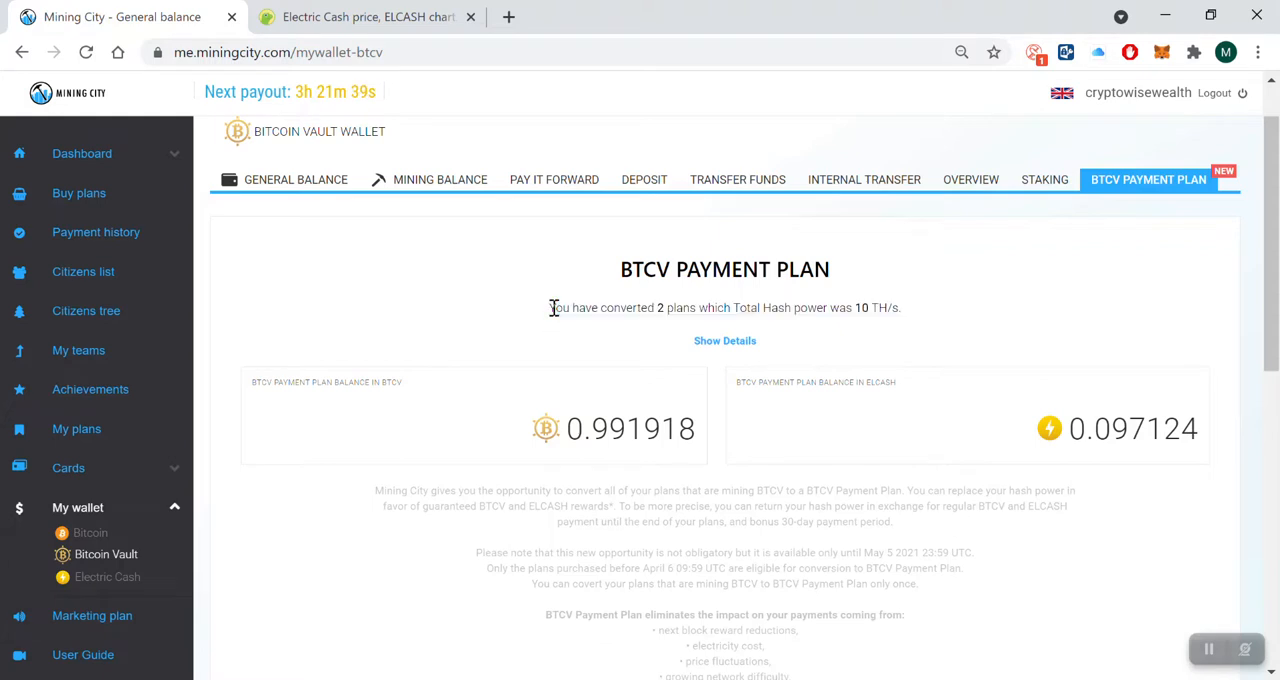
{"action": "double_click", "coordinate": [560, 308]}
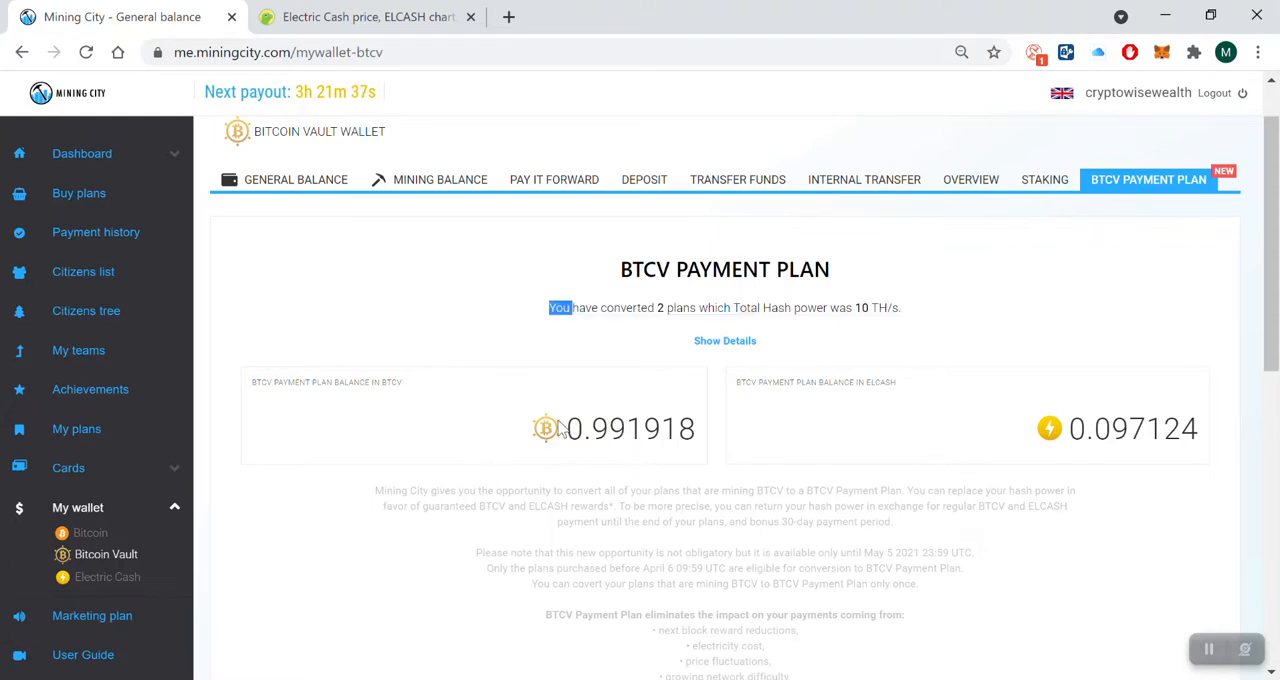
{"action": "double_click", "coordinate": [630, 428]}
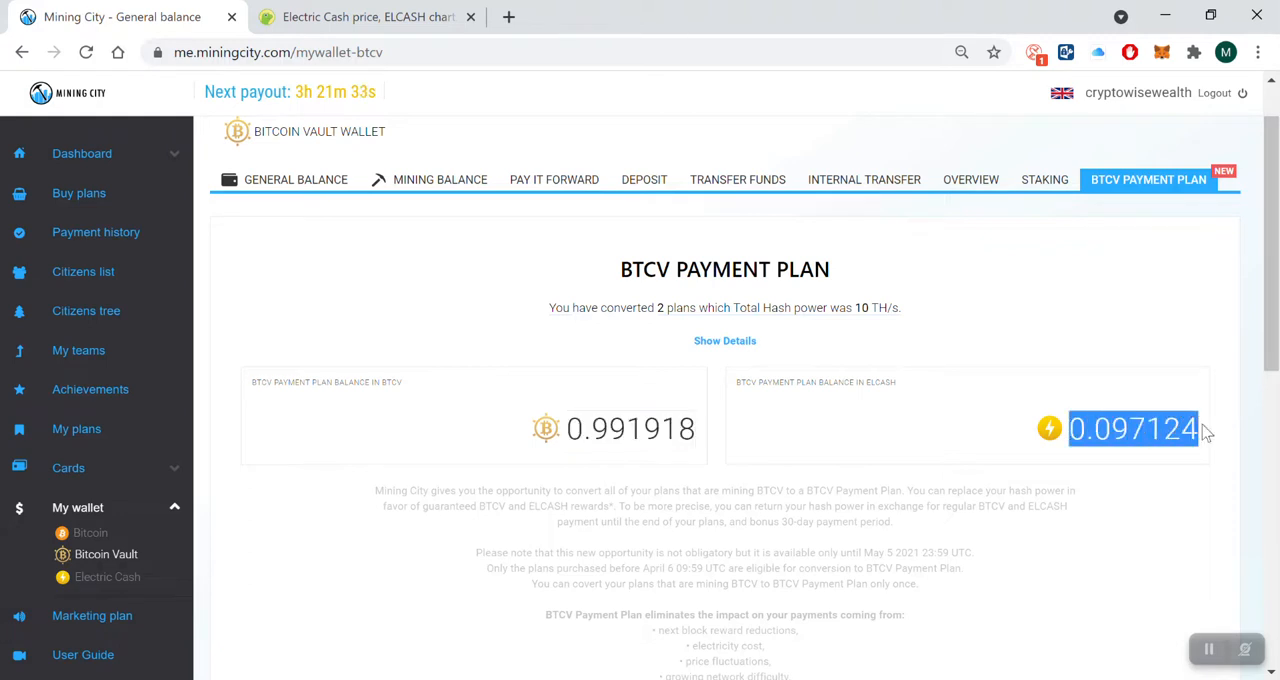
{"action": "mouse_move", "coordinate": [490, 396]}
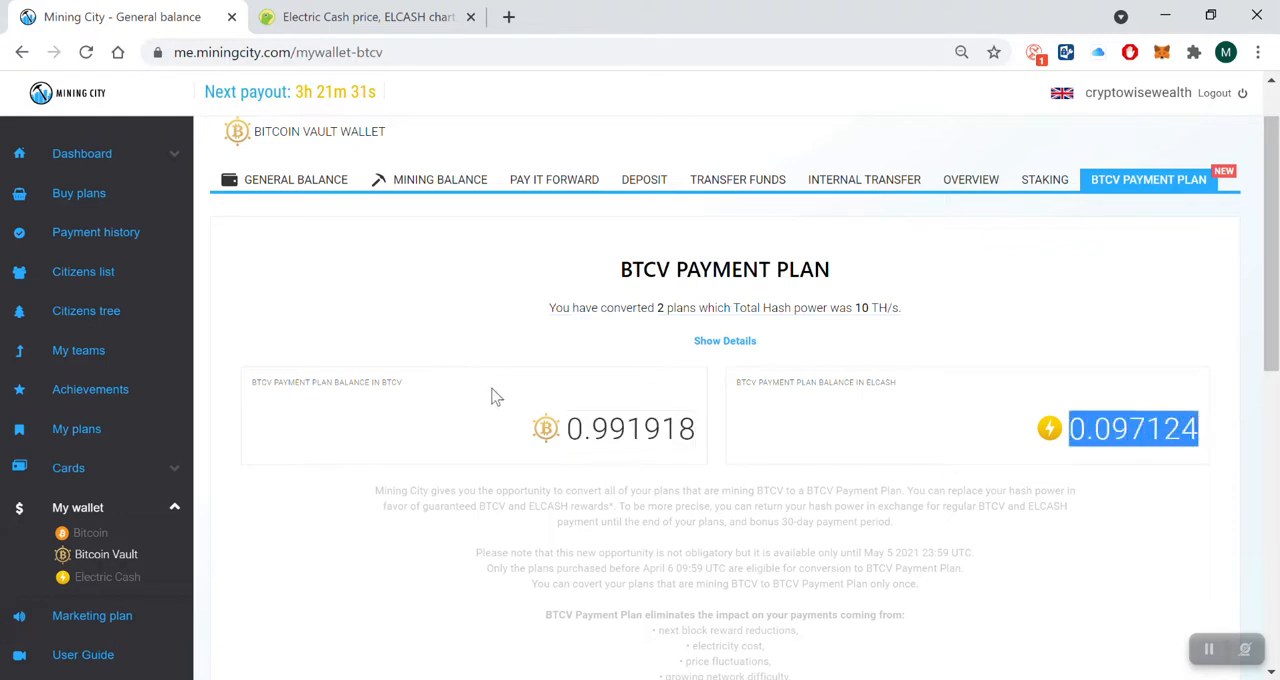
Step: Show the Bitcoin Vault mining balance of 0.54264484 with its income history
{"action": "left_click", "coordinate": [440, 180]}
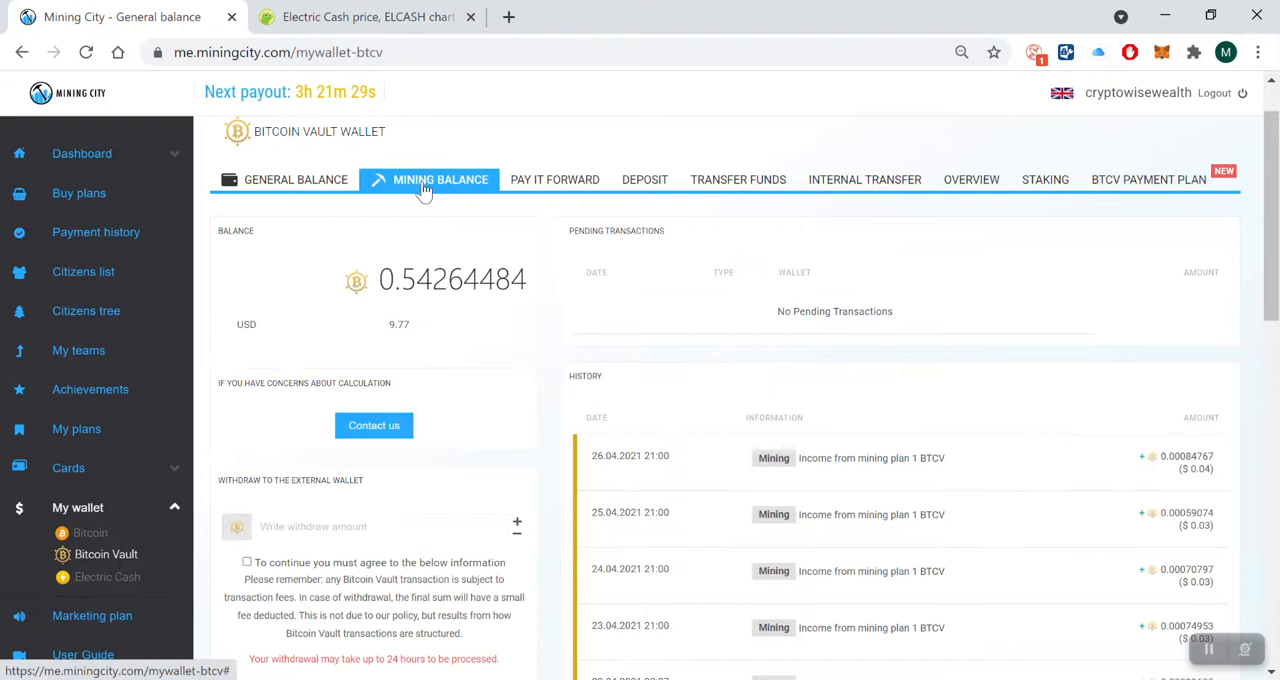
{"action": "mouse_move", "coordinate": [596, 464]}
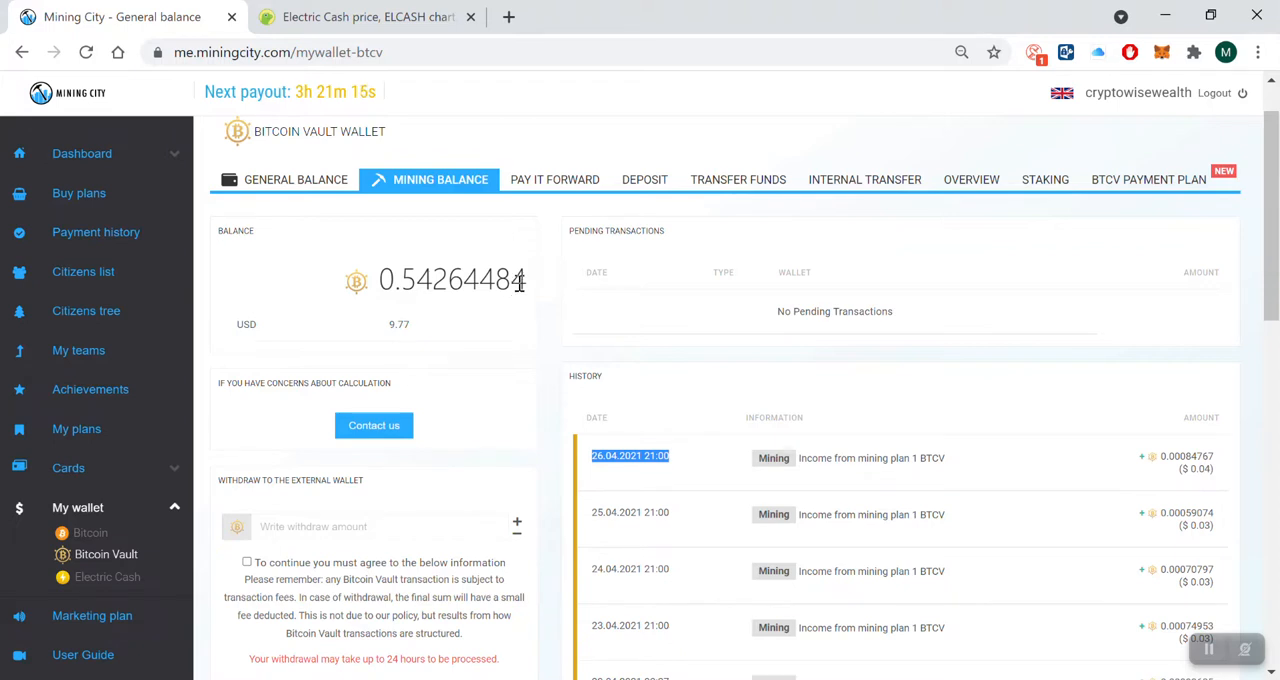
{"action": "mouse_move", "coordinate": [372, 200]}
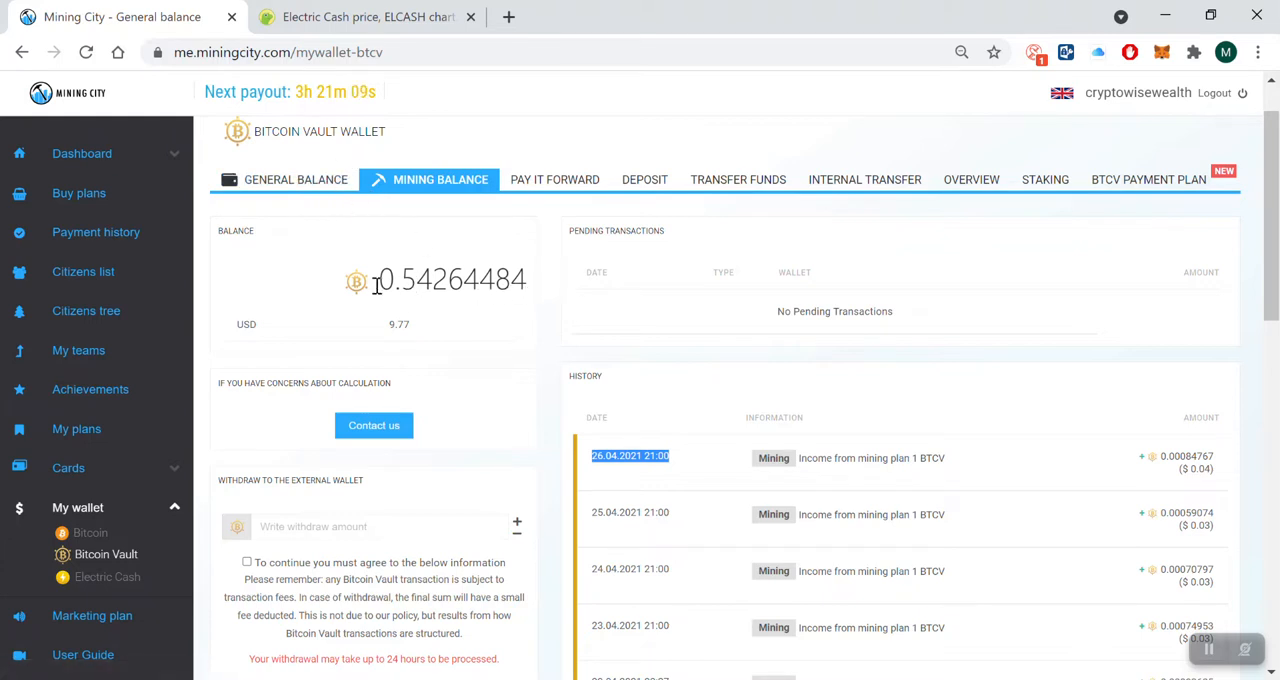
{"action": "mouse_move", "coordinate": [296, 180]}
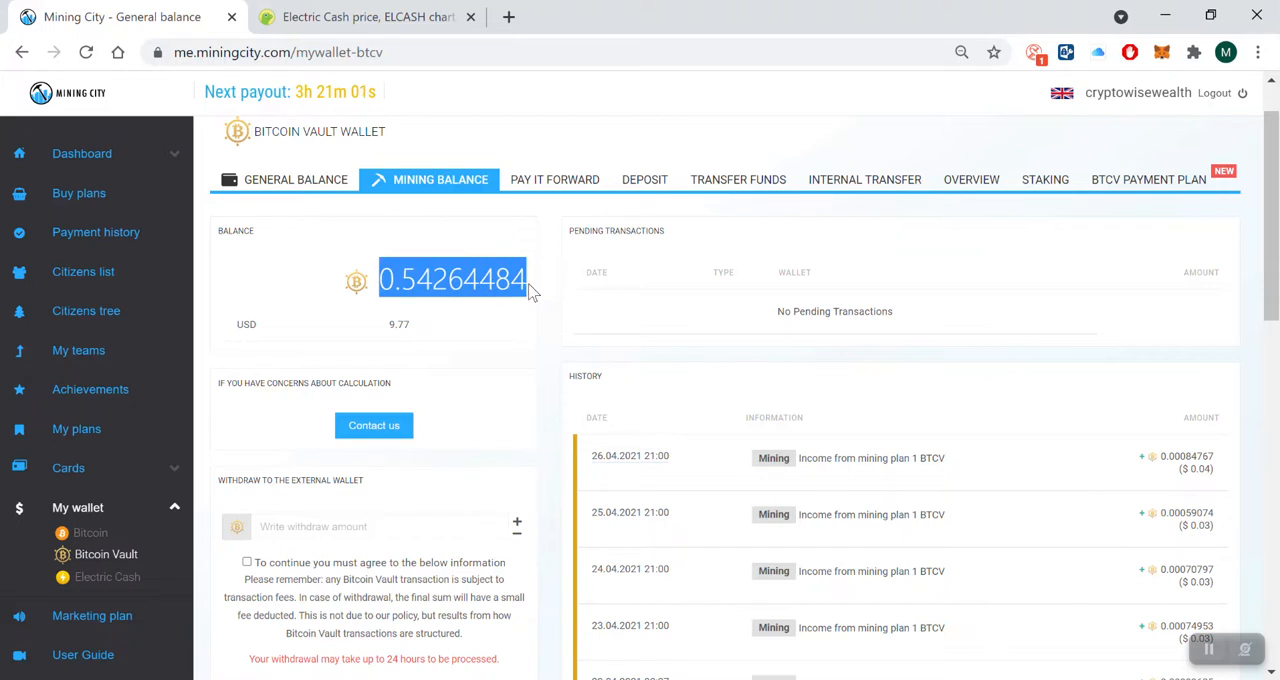
{"action": "mouse_move", "coordinate": [296, 180]}
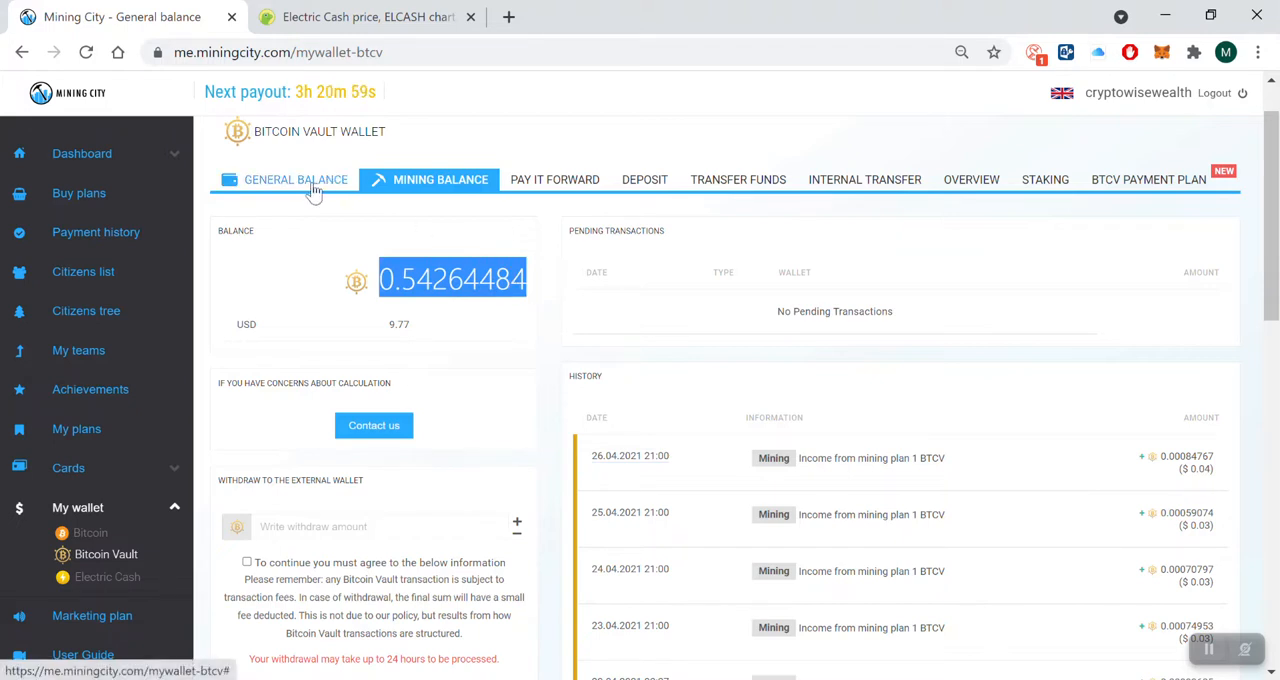
Step: Alternate between general balance 8.19111283 and mining balance 0.54264484, ending on general
{"action": "left_click", "coordinate": [296, 180]}
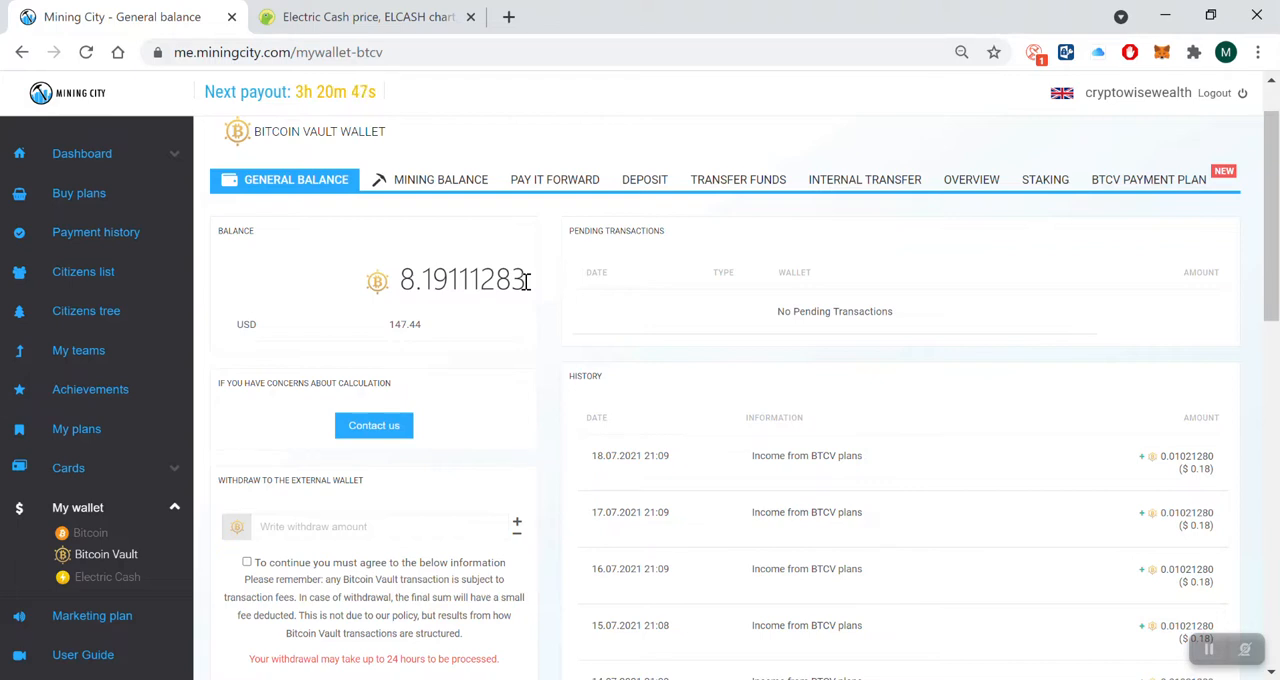
{"action": "left_click", "coordinate": [440, 180]}
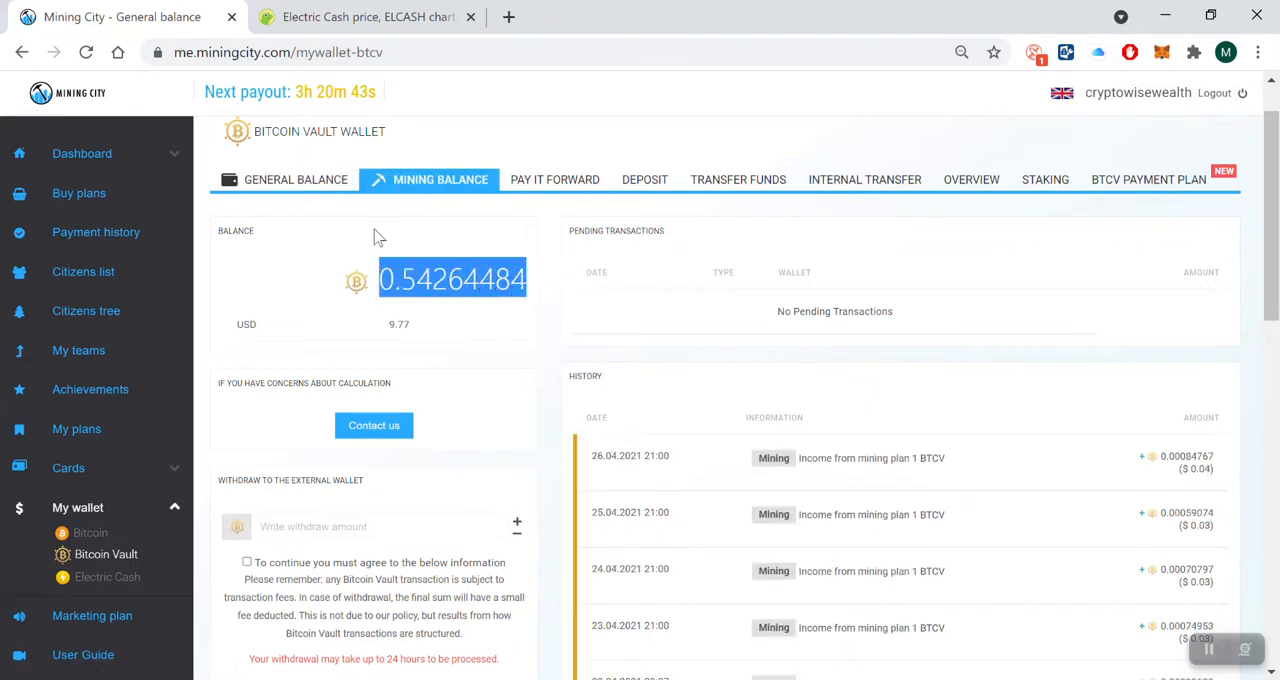
{"action": "left_click", "coordinate": [296, 180]}
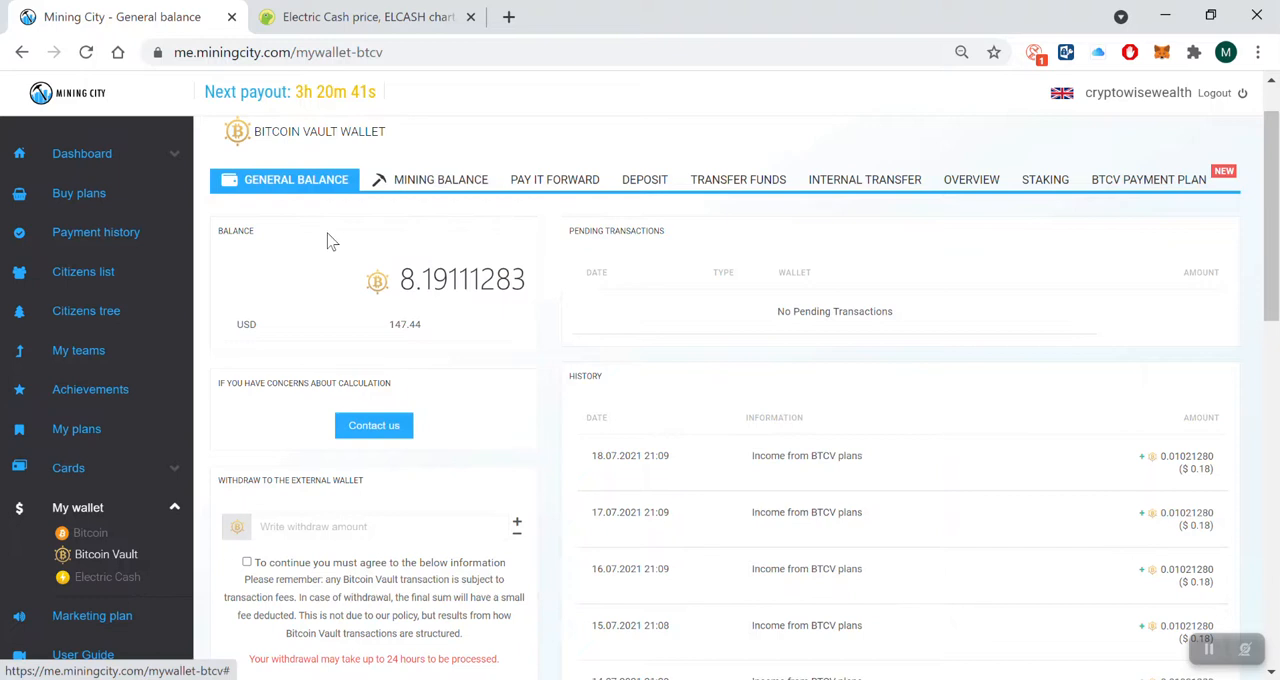
{"action": "mouse_move", "coordinate": [364, 258]}
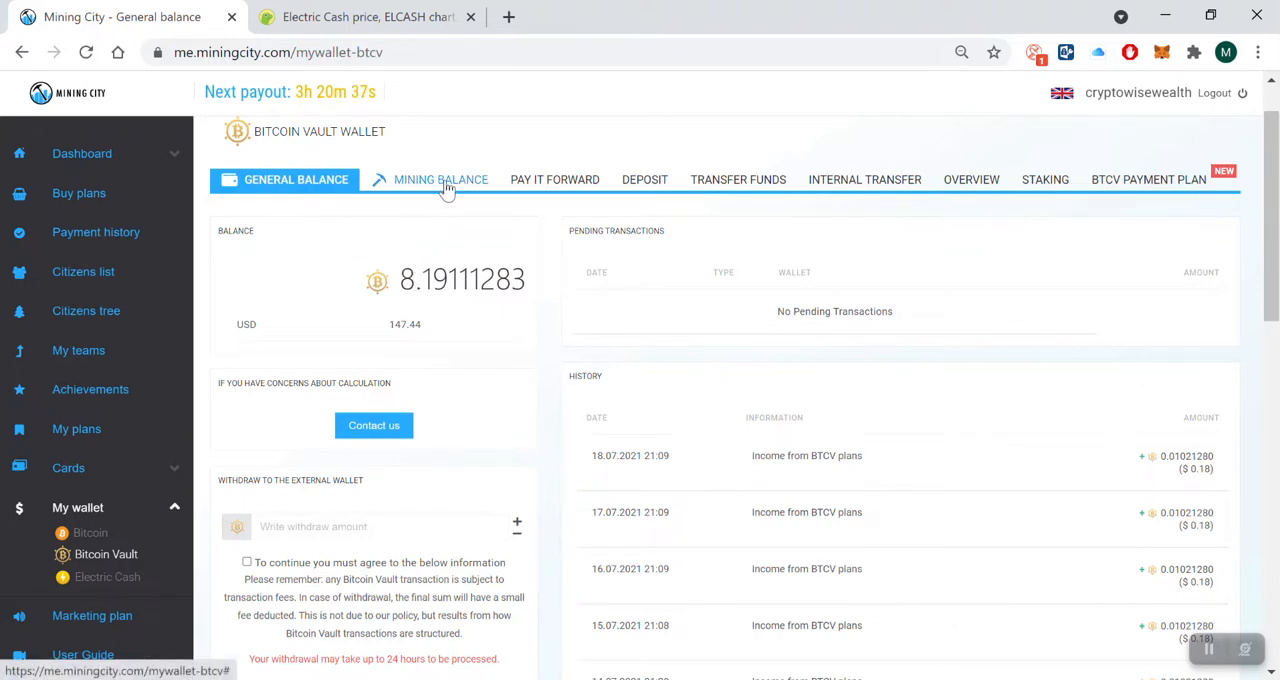
{"action": "left_click", "coordinate": [440, 180]}
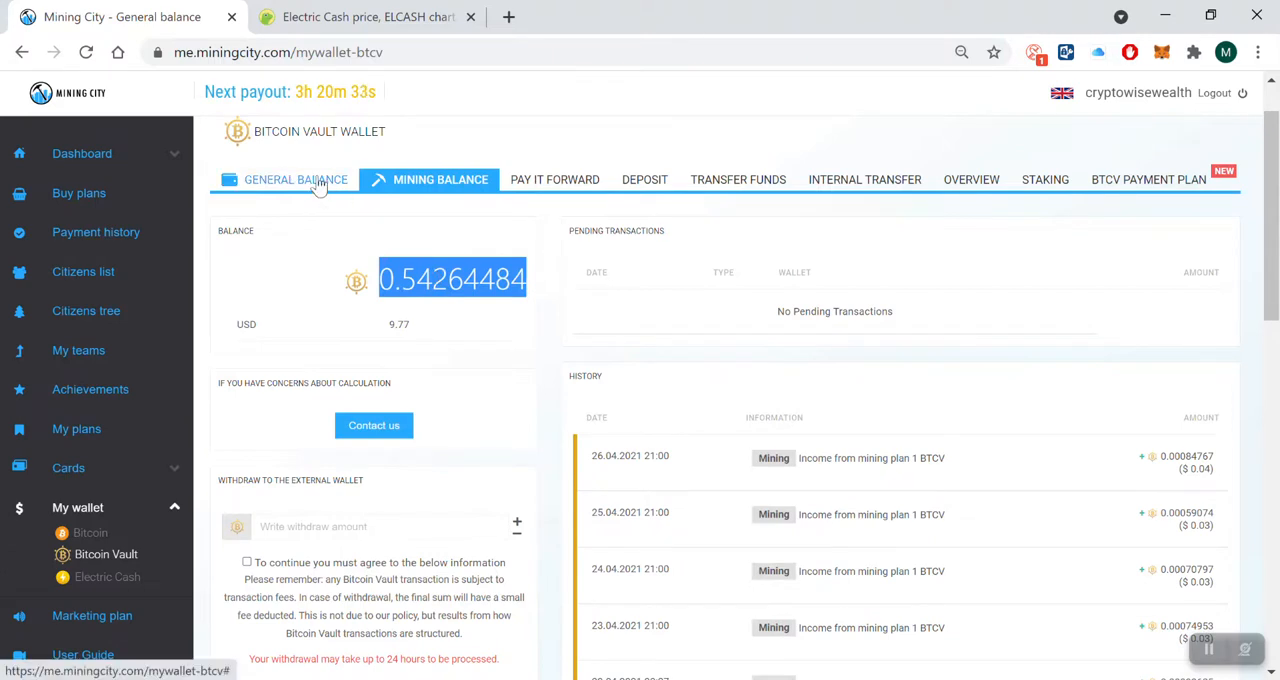
{"action": "left_click", "coordinate": [296, 180]}
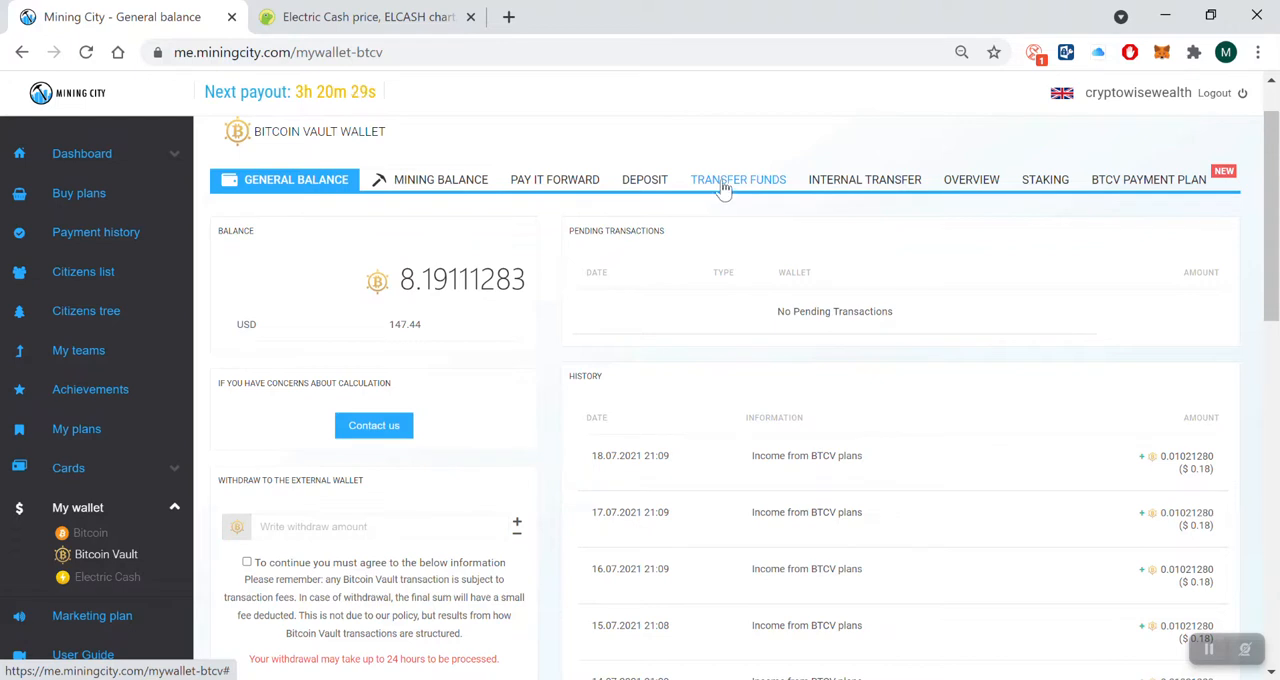
{"action": "left_click", "coordinate": [738, 180]}
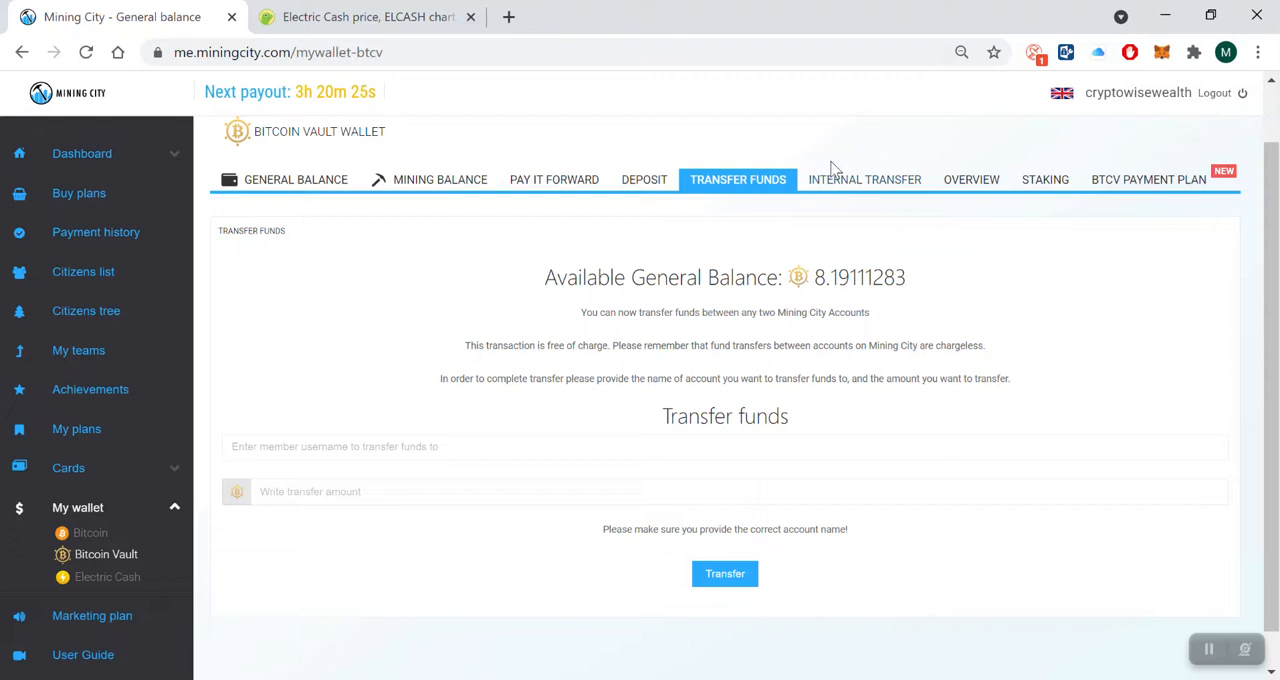
{"action": "left_click", "coordinate": [864, 180]}
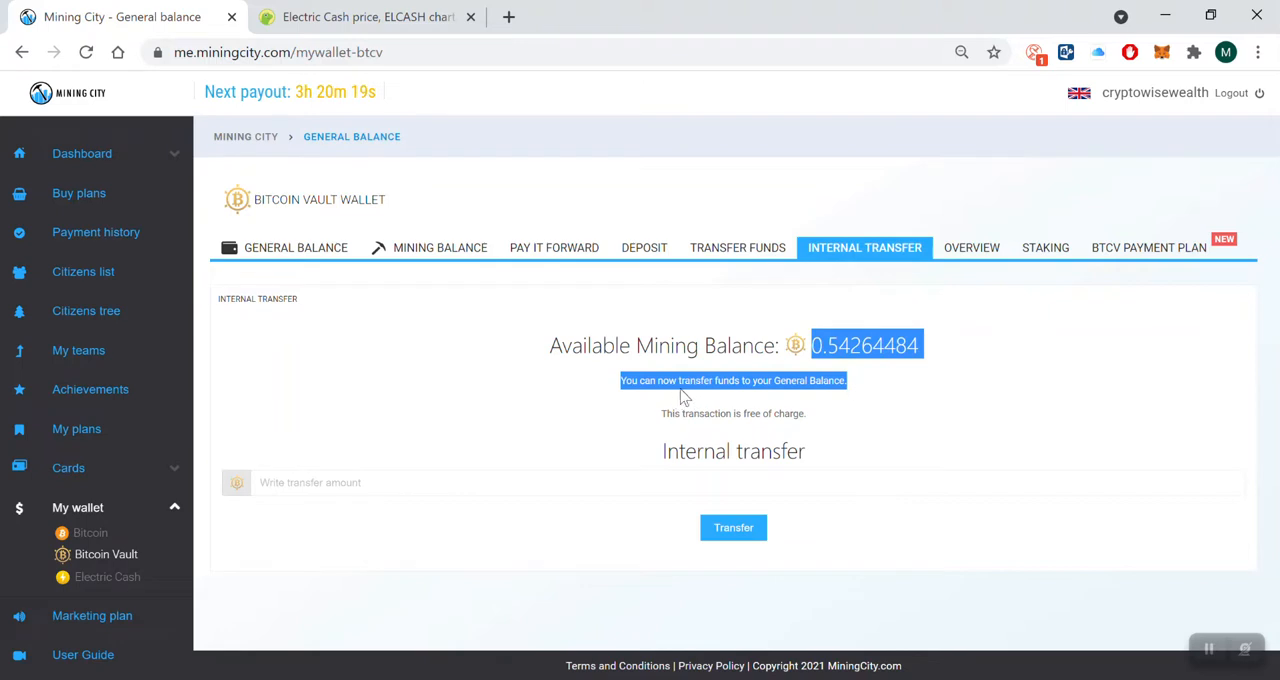
{"action": "mouse_move", "coordinate": [838, 398]}
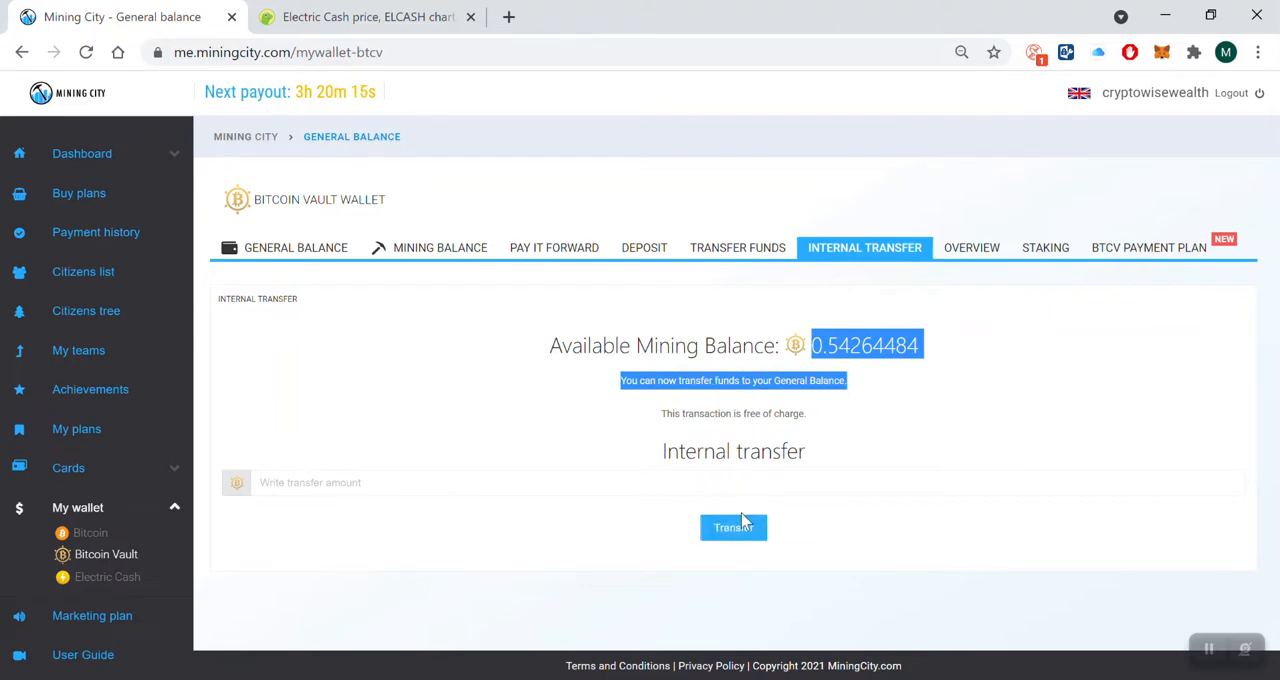
{"action": "left_click", "coordinate": [296, 248]}
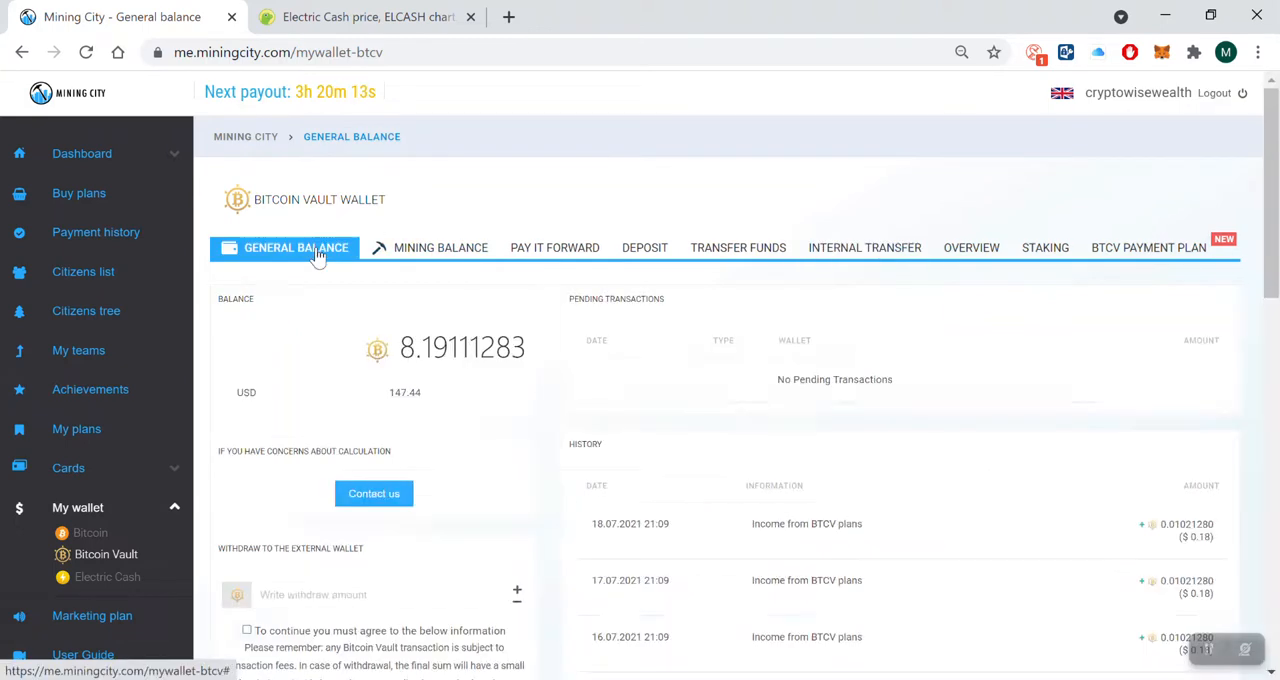
{"action": "mouse_move", "coordinate": [564, 384]}
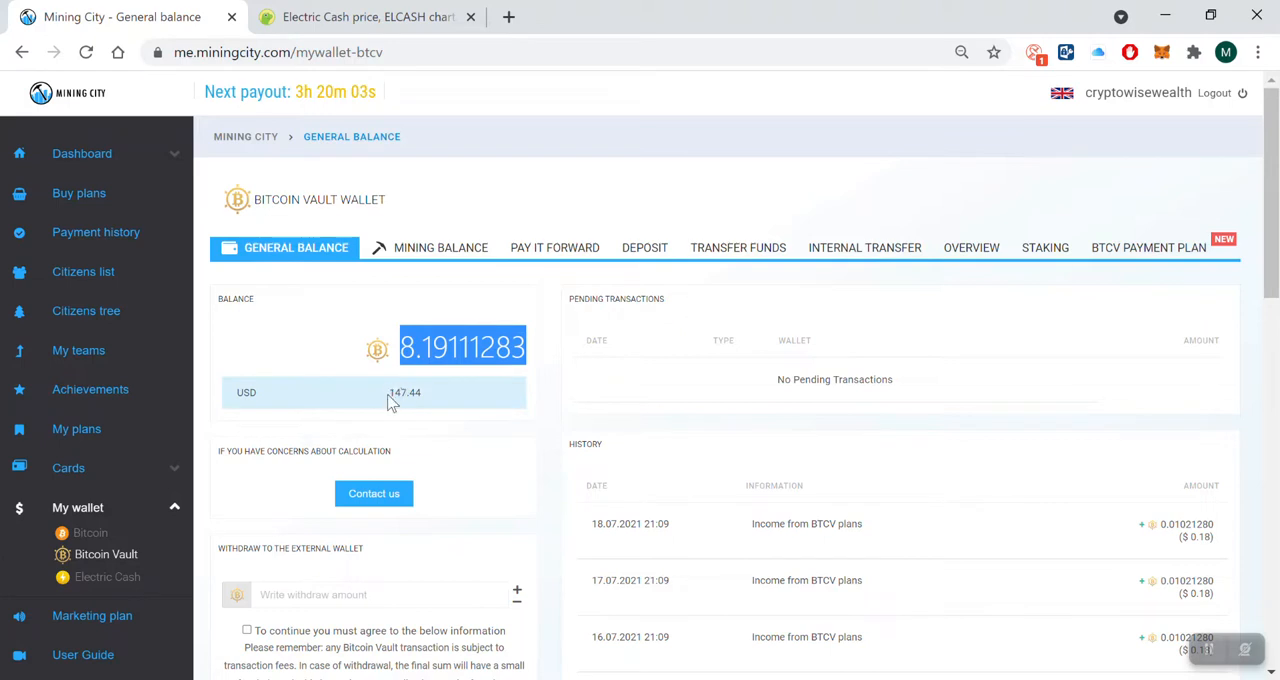
{"action": "mouse_move", "coordinate": [430, 404]}
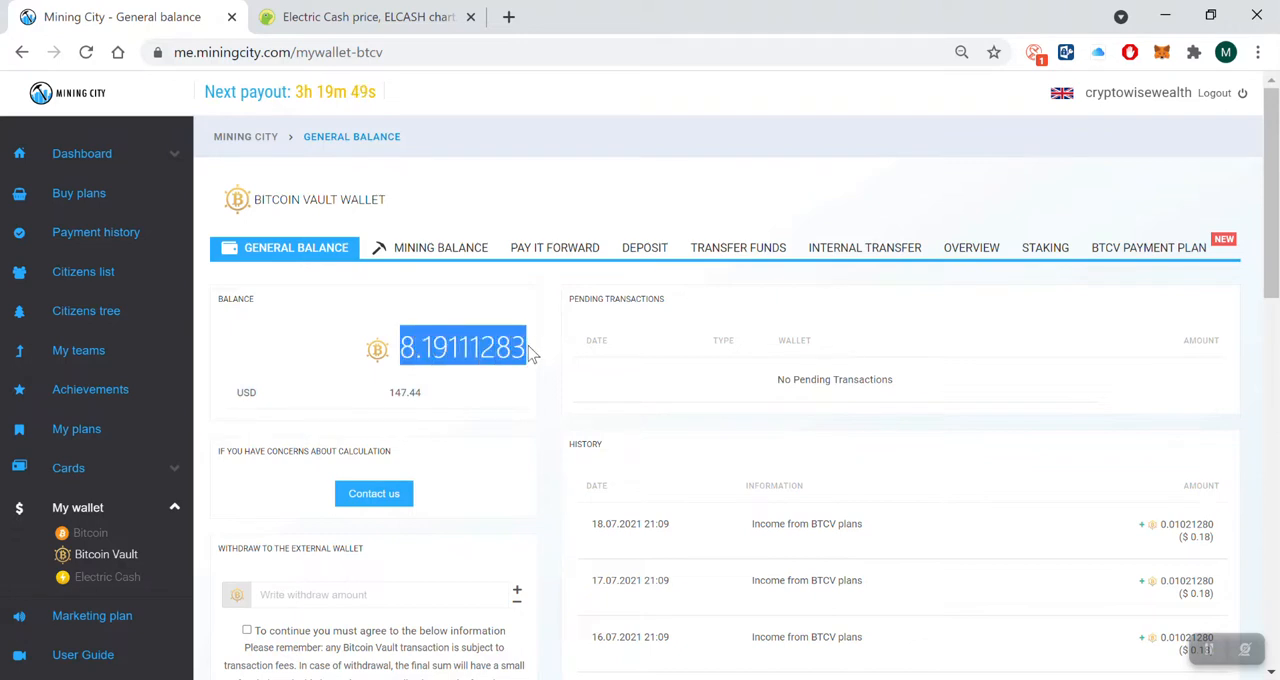
{"action": "right_click", "coordinate": [462, 348]}
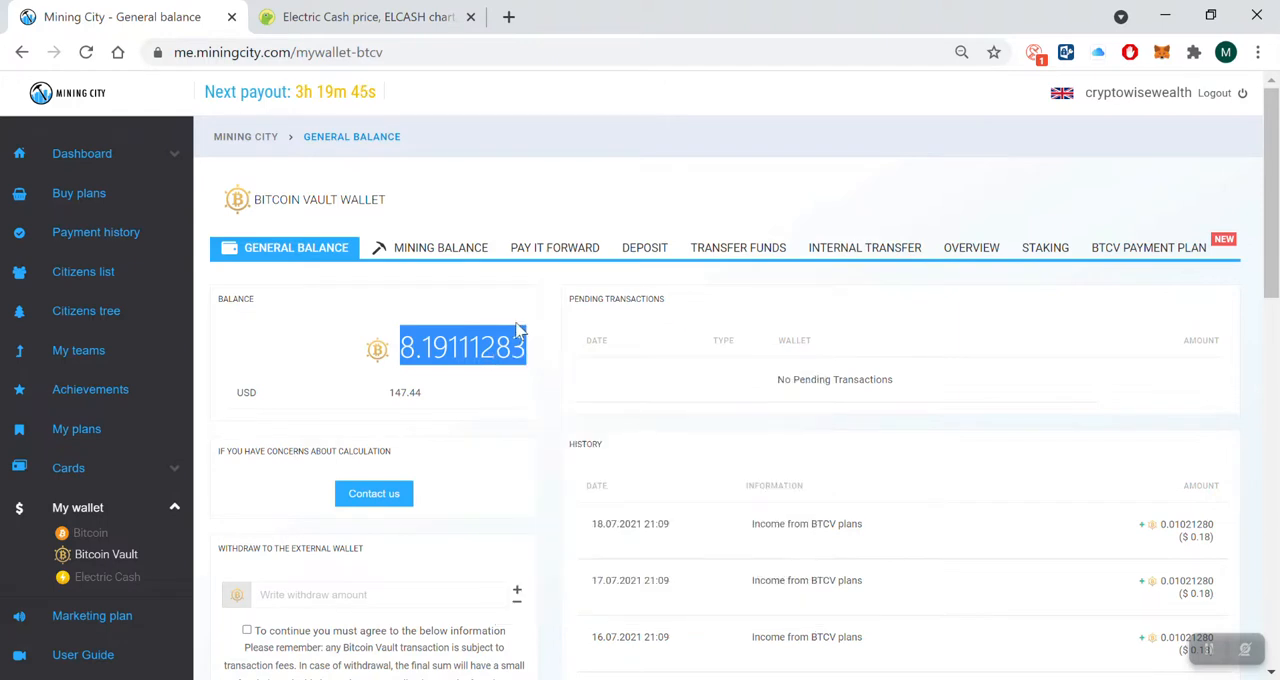
{"action": "mouse_move", "coordinate": [652, 130]}
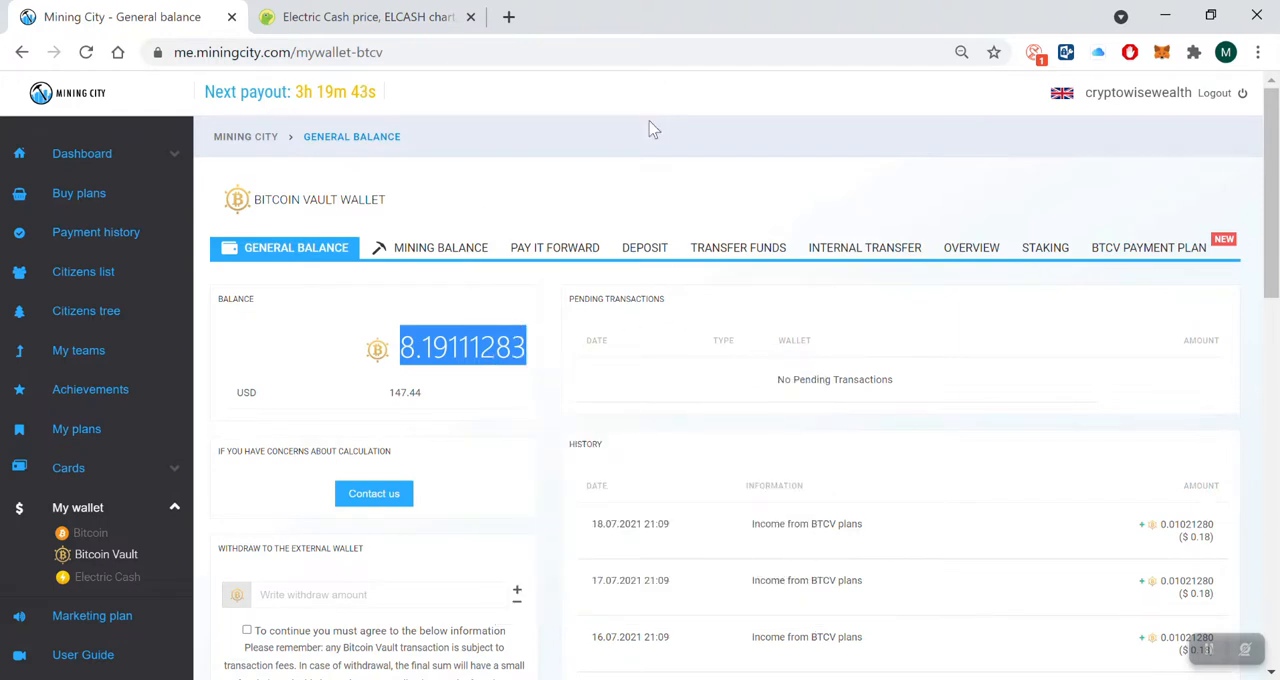
{"action": "left_click", "coordinate": [368, 16]}
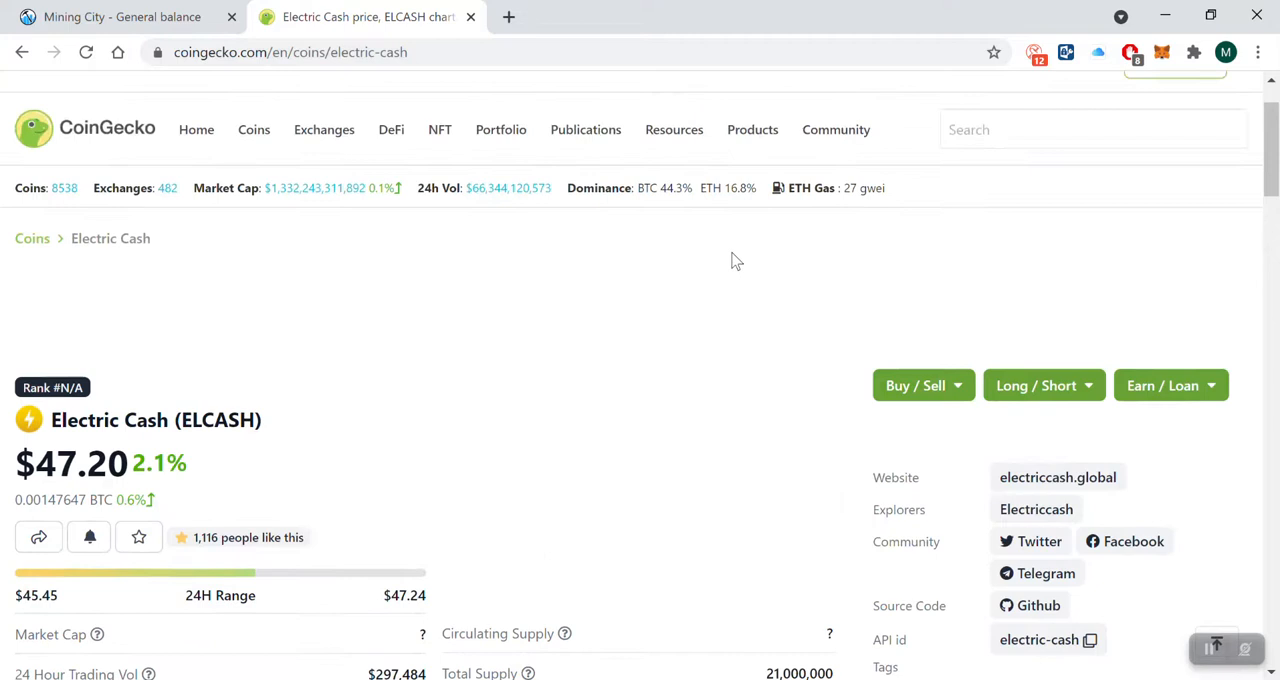
Step: Search CoinGecko for btcv and go to the Bitcoin Vault (BTCV) coin page at $18.00
{"action": "left_click", "coordinate": [1090, 128]}
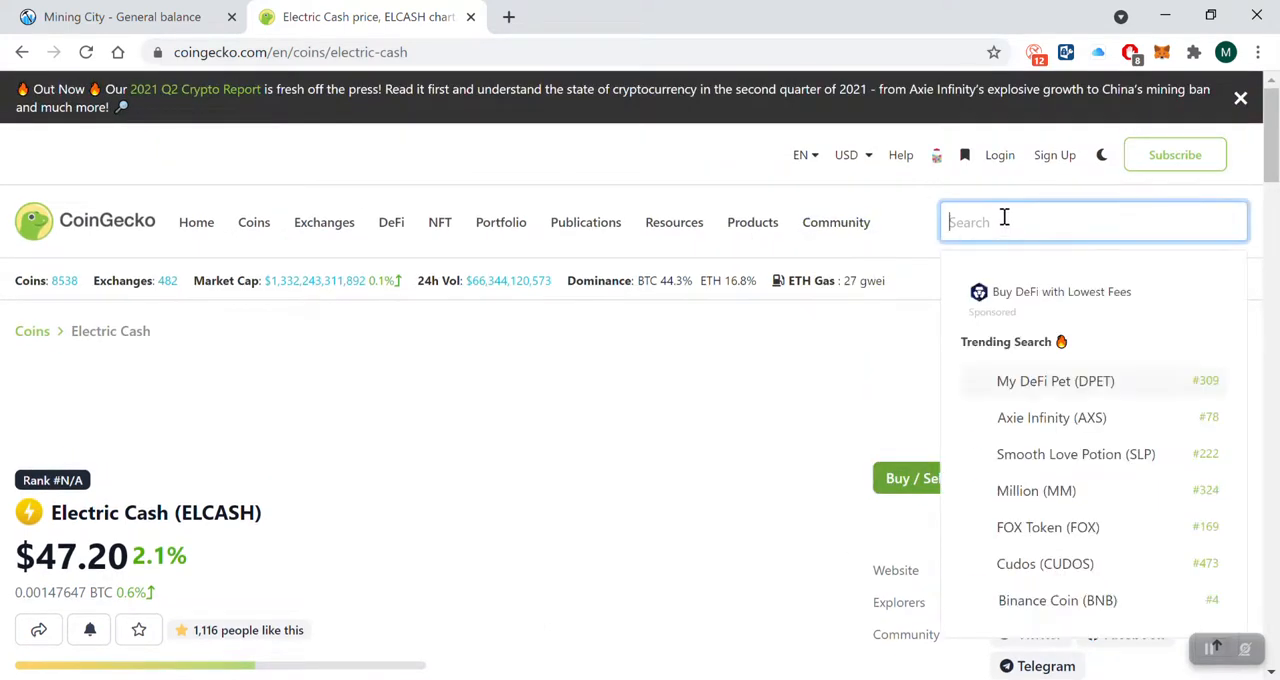
{"action": "type", "text": "btcv"}
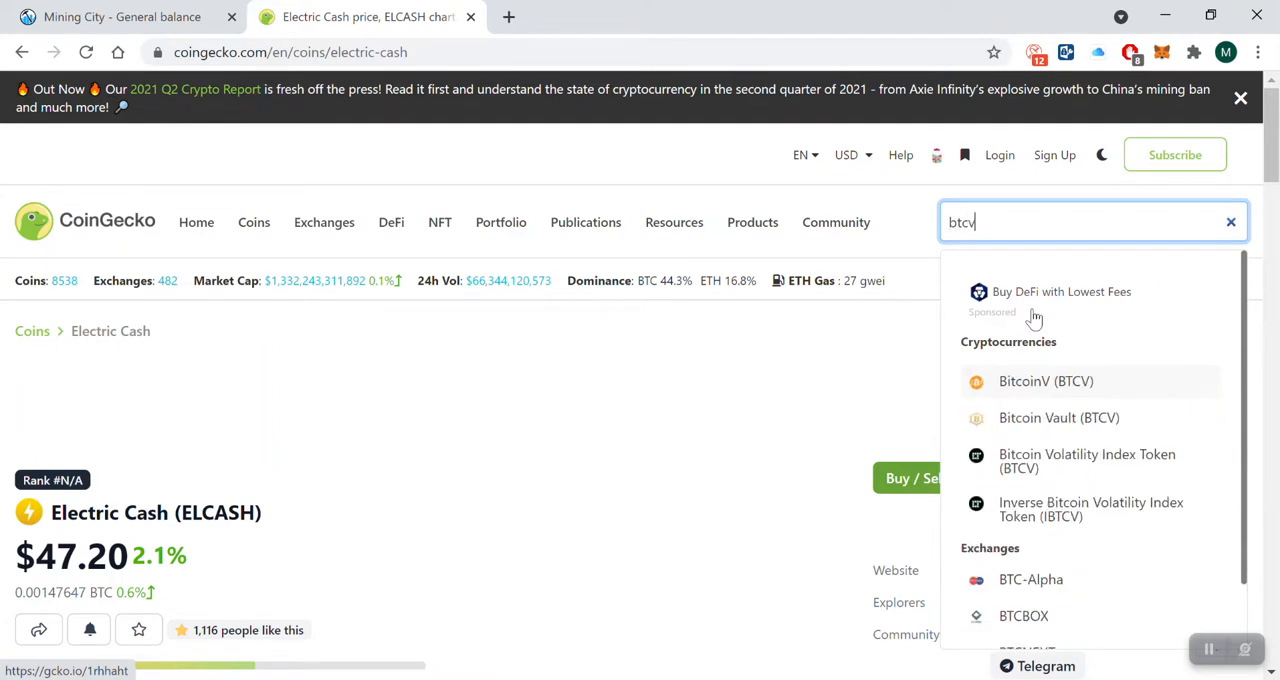
{"action": "mouse_move", "coordinate": [1024, 404]}
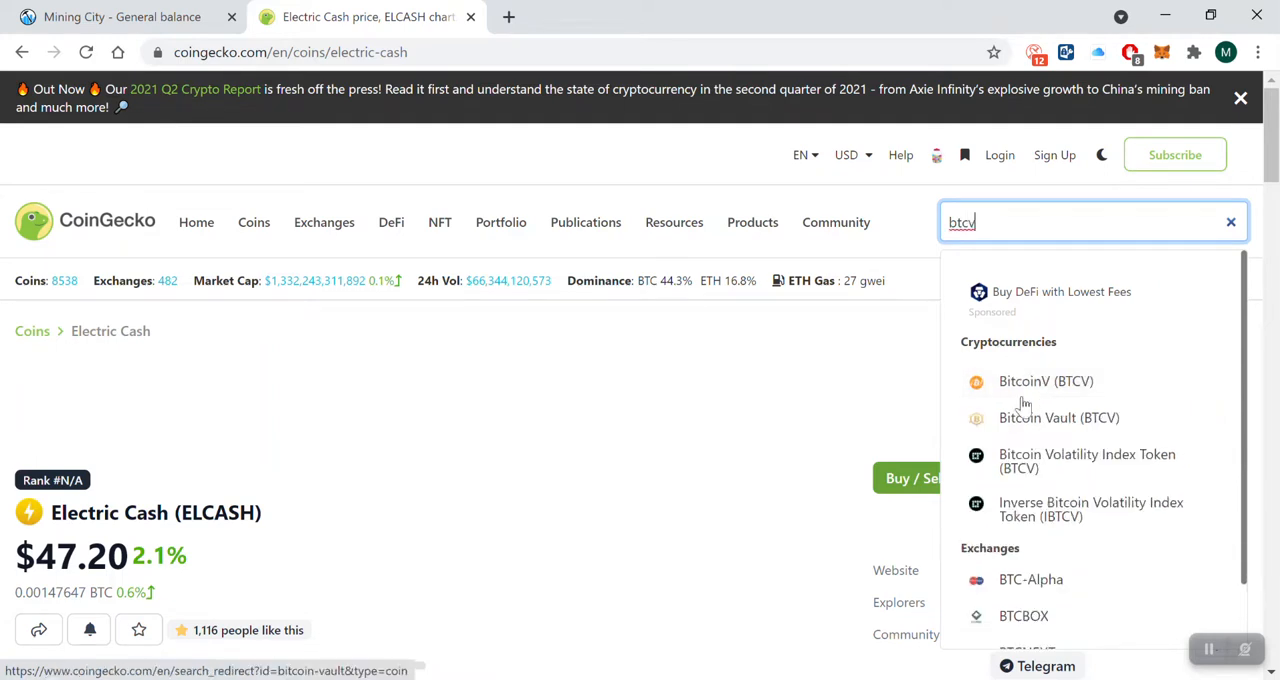
{"action": "mouse_move", "coordinate": [1036, 398]}
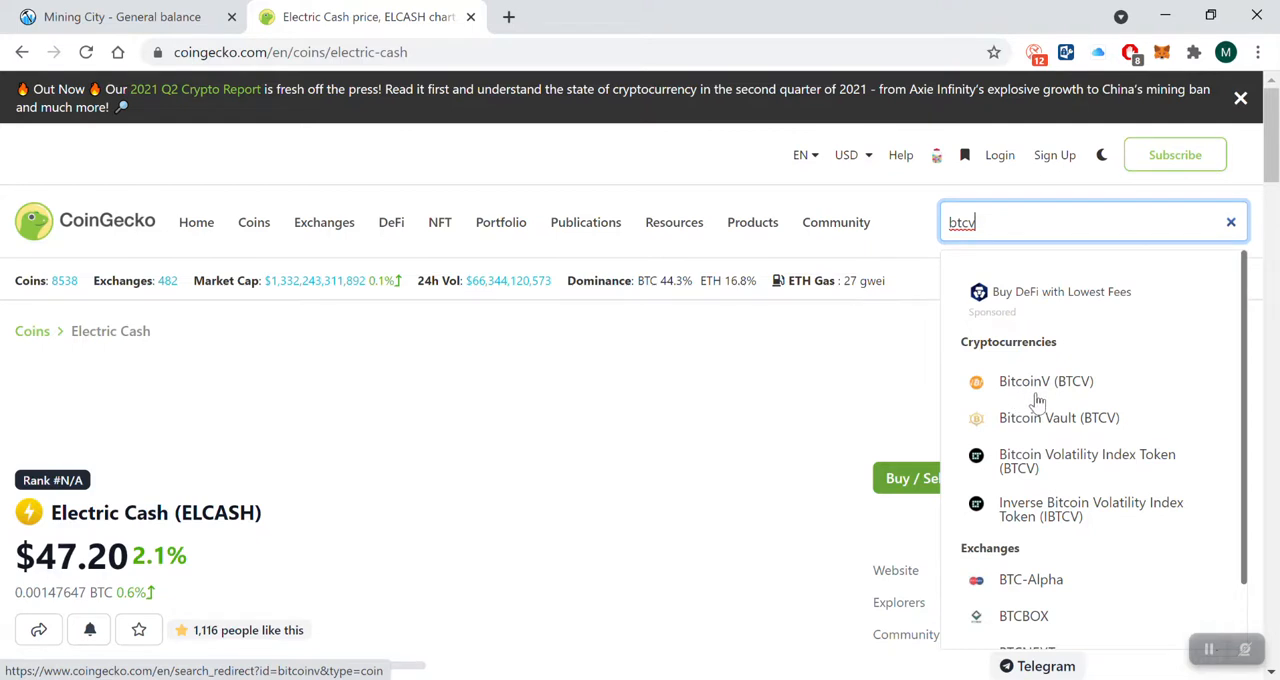
{"action": "mouse_move", "coordinate": [996, 418]}
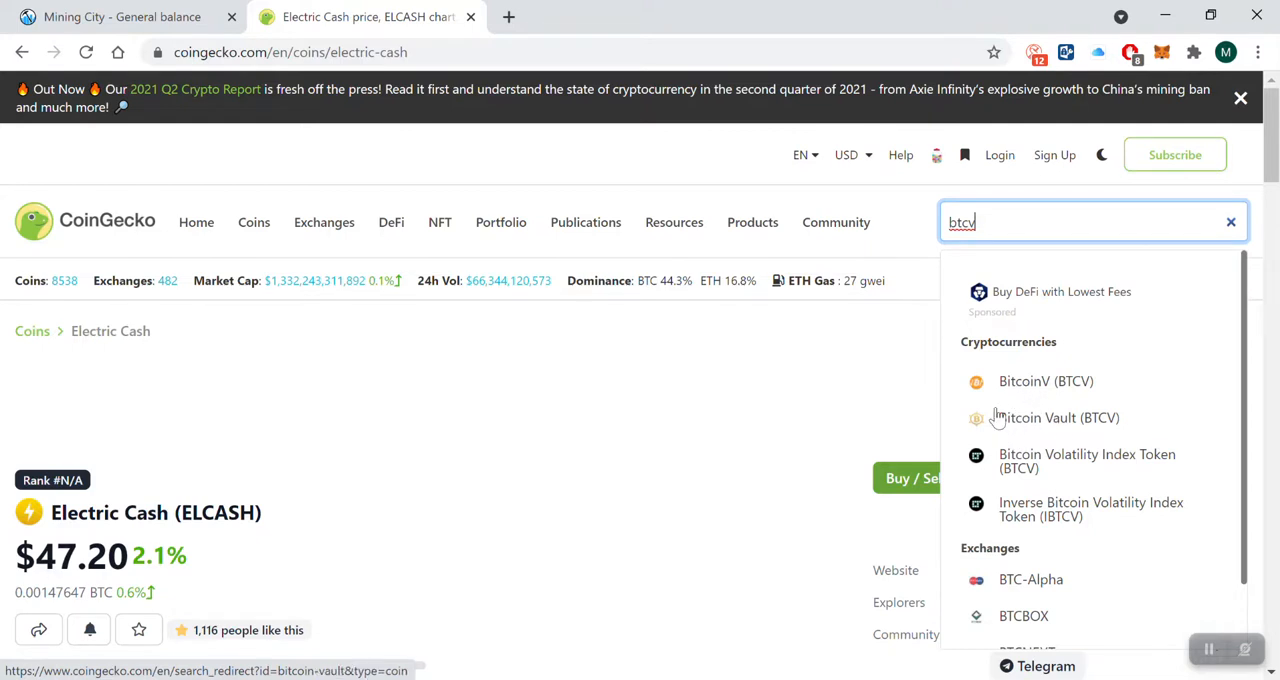
{"action": "mouse_move", "coordinate": [1036, 424]}
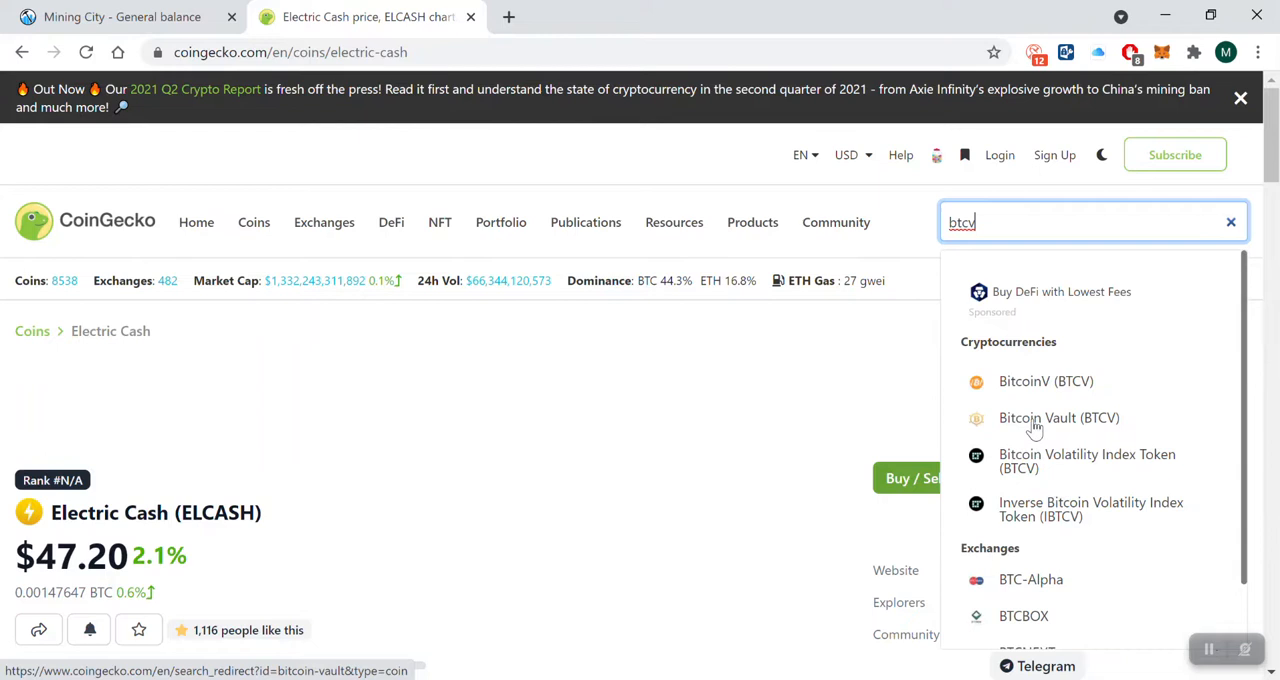
{"action": "left_click", "coordinate": [1058, 416]}
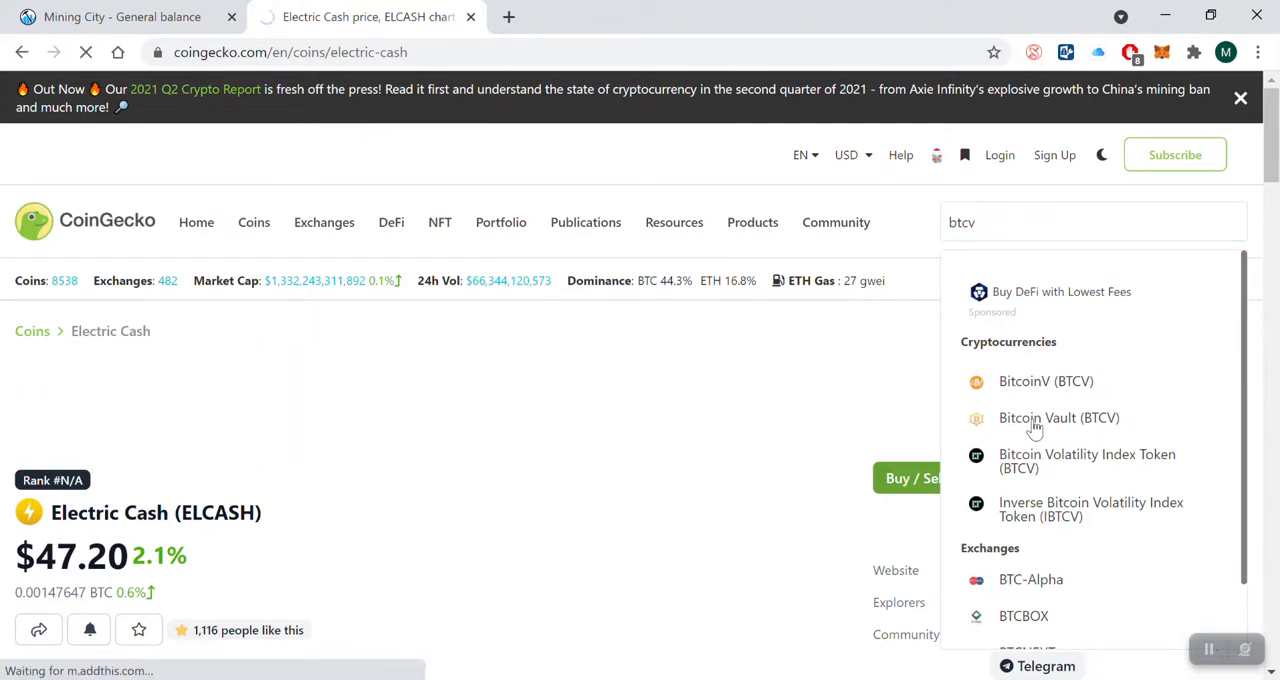
{"action": "left_click", "coordinate": [1060, 416]}
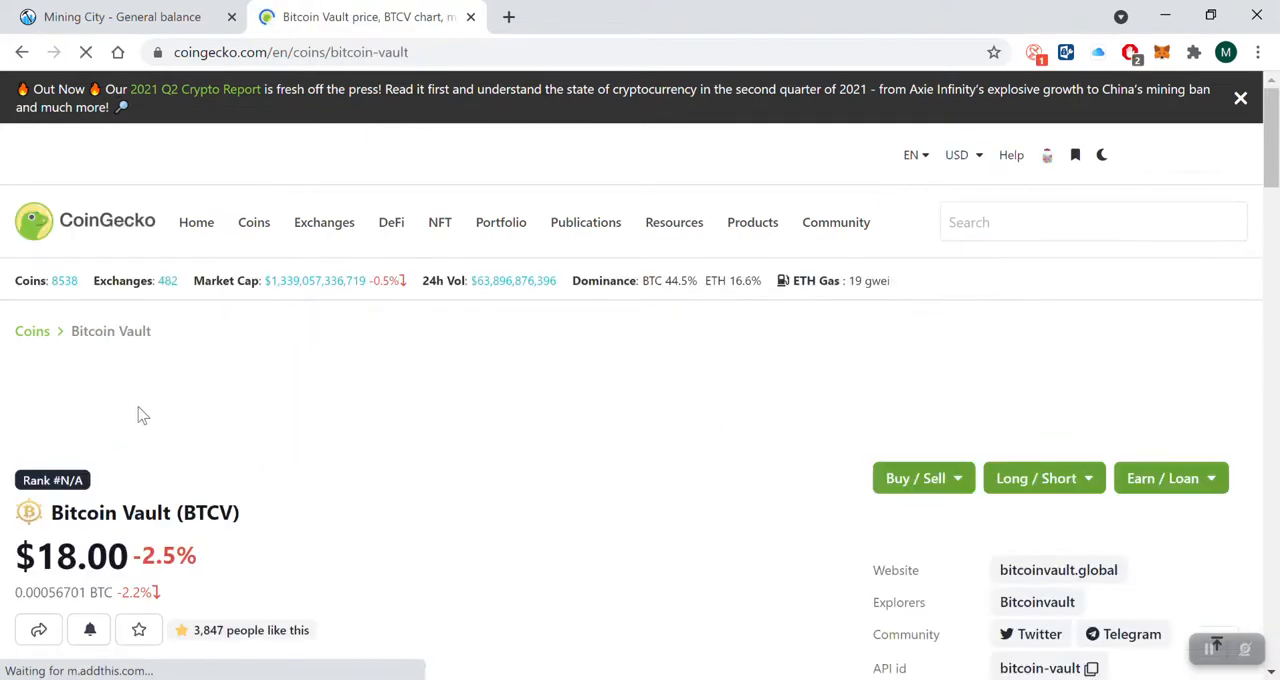
Step: Enter the BTCV wallet amount in the converter, giving about 147.44 USD
{"action": "left_click", "coordinate": [1240, 98]}
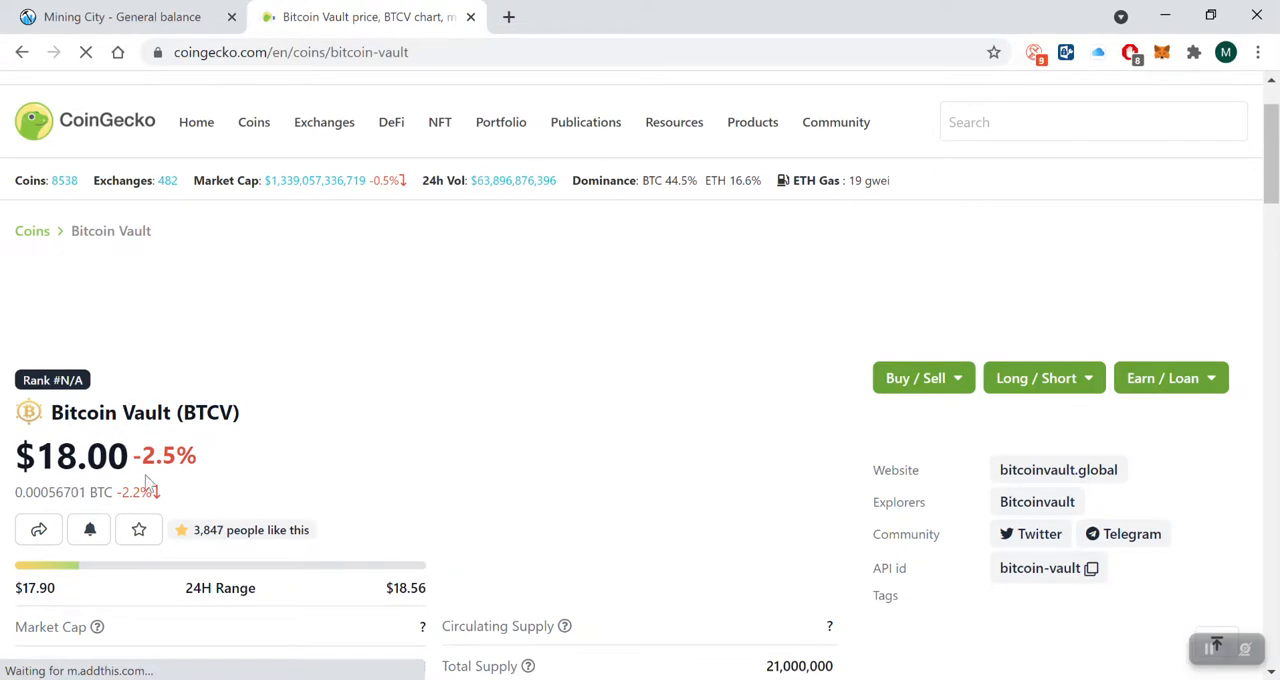
{"action": "scroll", "scroll_direction": "down", "scroll_amount": 3}
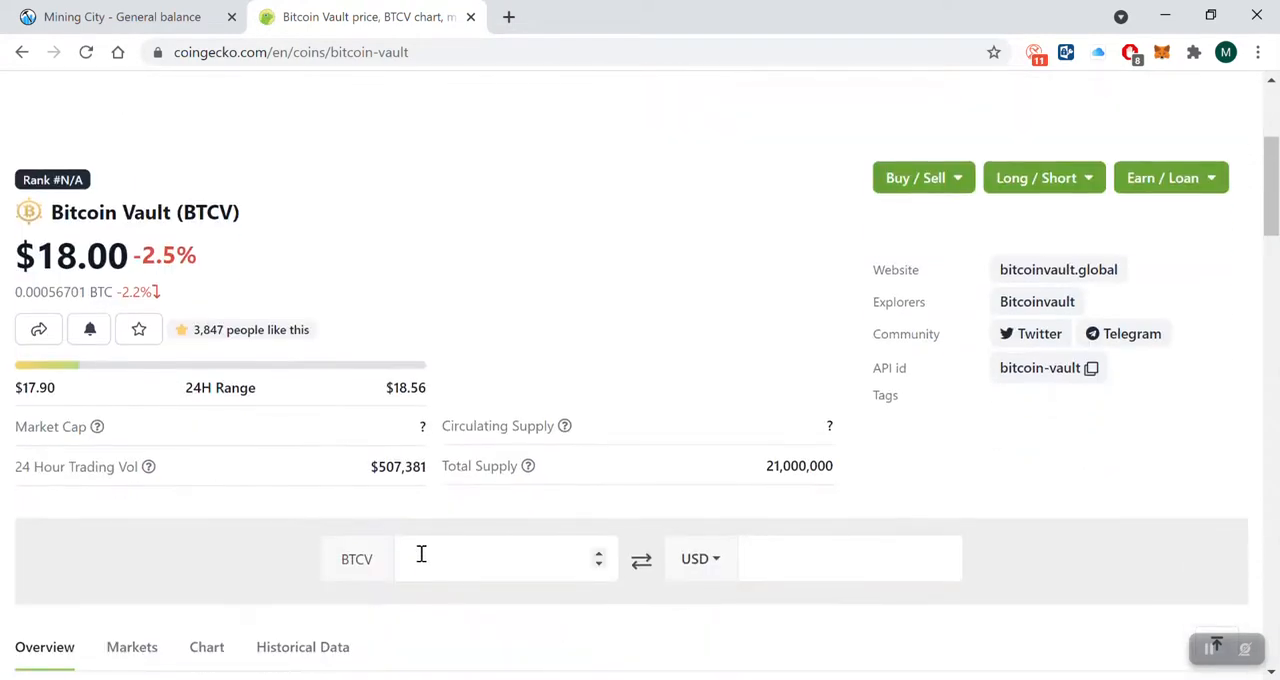
{"action": "type", "text": "8.1111283"}
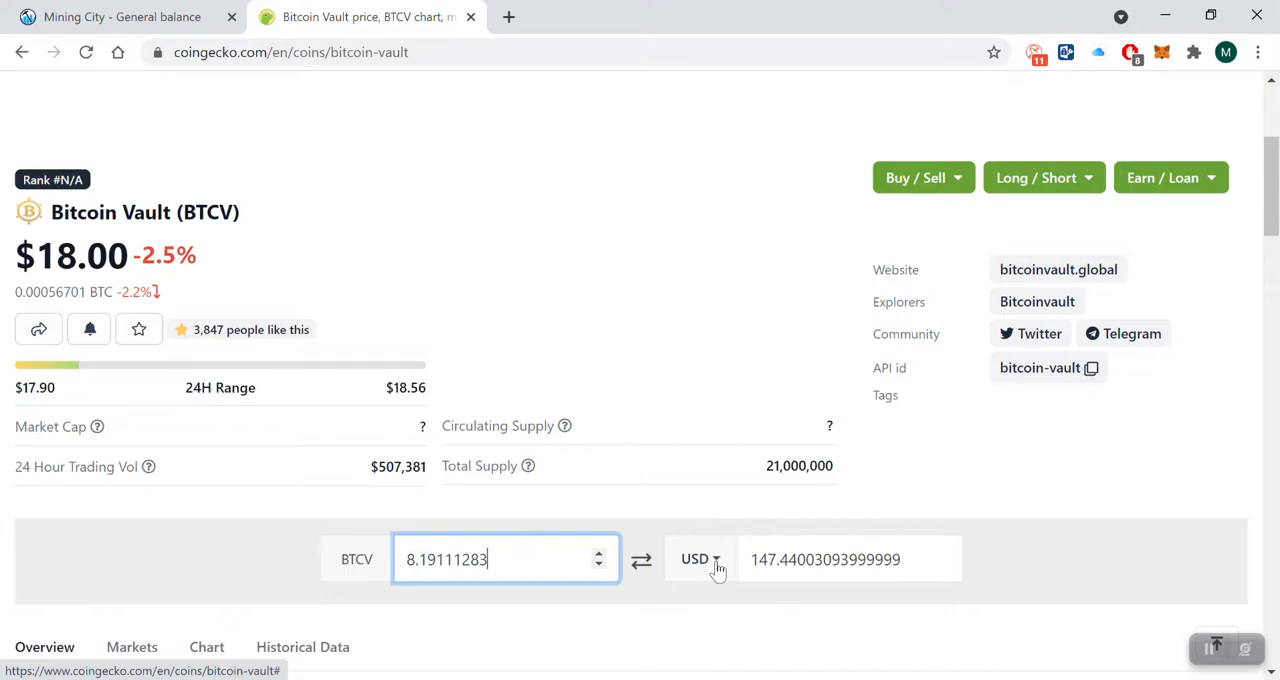
Step: Convert the amount to about 2123.05 ZAR, then return to the Mining City wallet page
{"action": "left_click", "coordinate": [700, 560]}
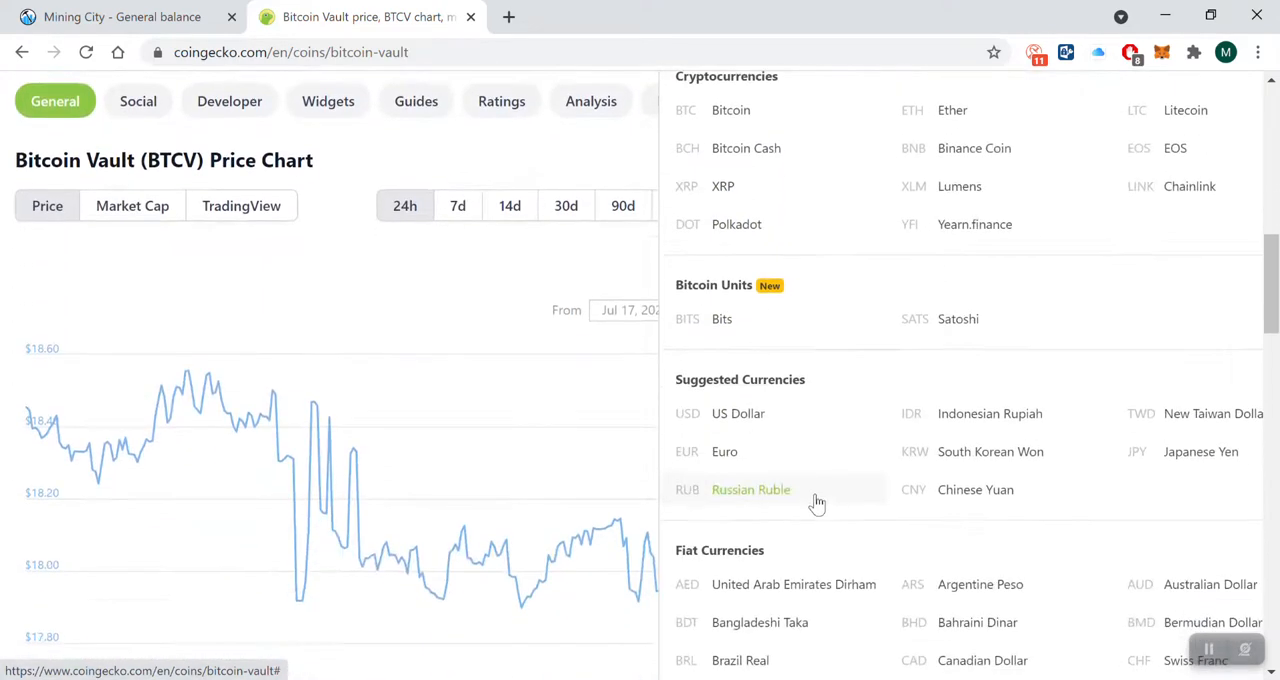
{"action": "scroll", "scroll_direction": "down", "scroll_amount": 3}
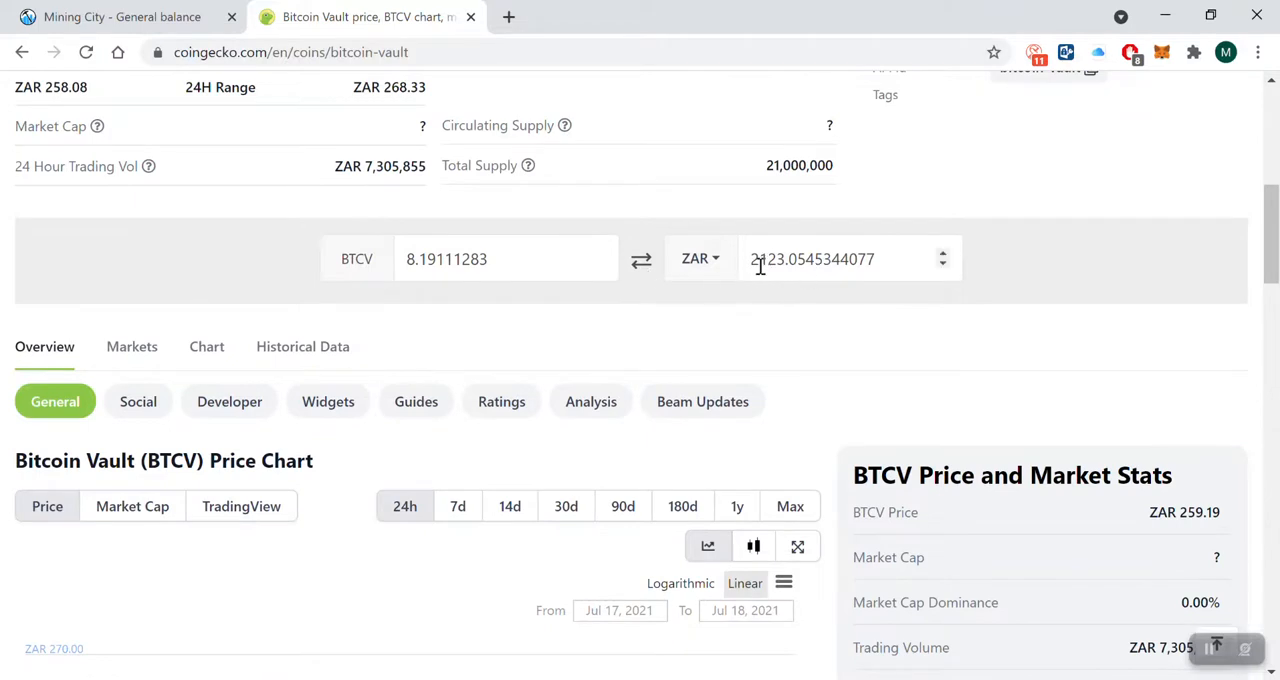
{"action": "left_click", "coordinate": [810, 260]}
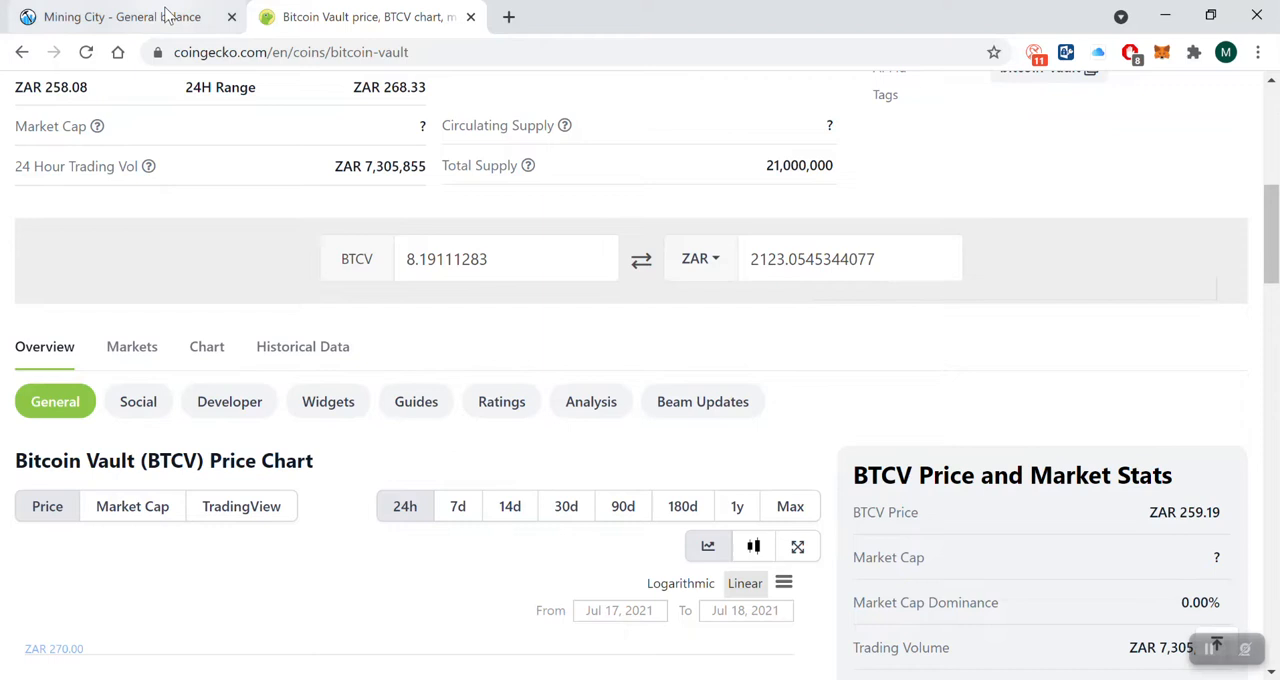
{"action": "left_click", "coordinate": [116, 16]}
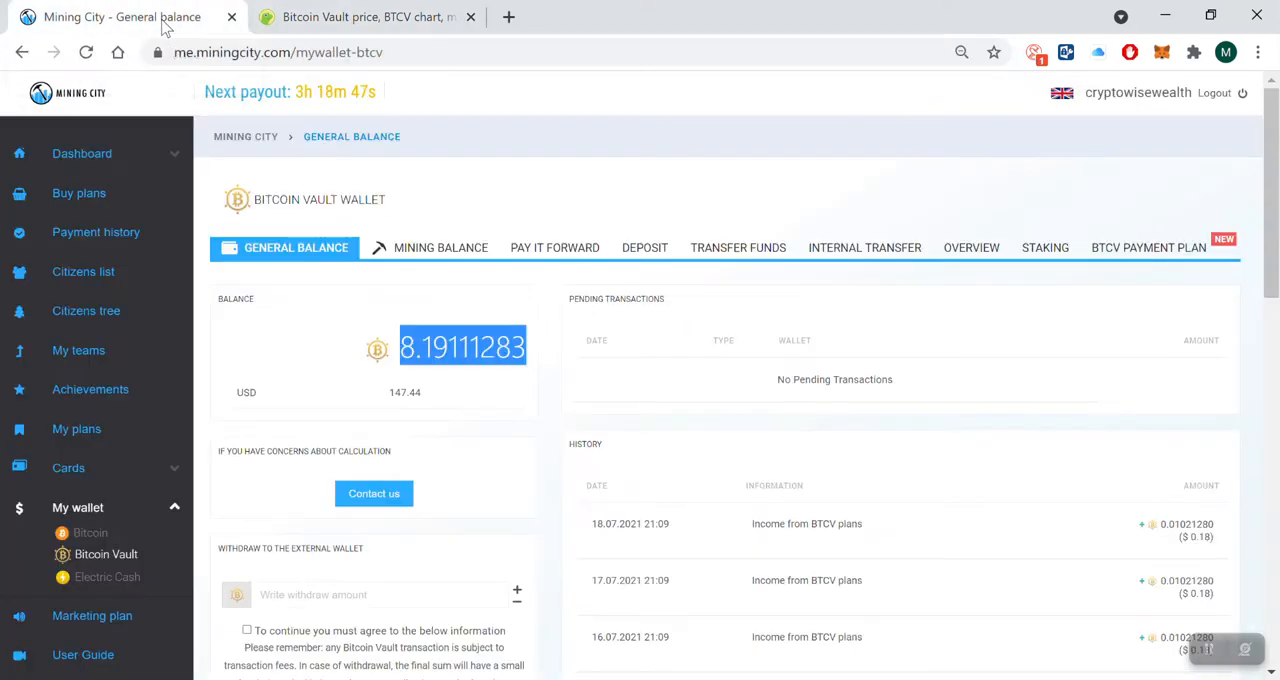
{"action": "mouse_move", "coordinate": [380, 322]}
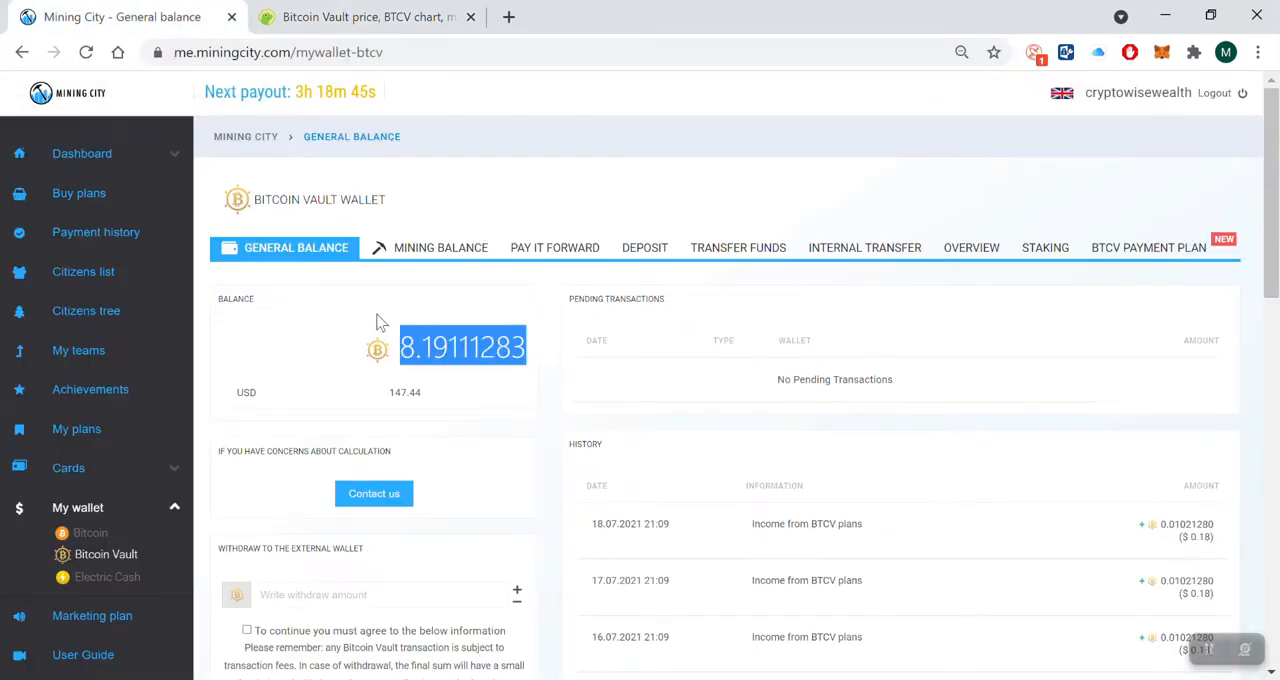
{"action": "mouse_move", "coordinate": [104, 554]}
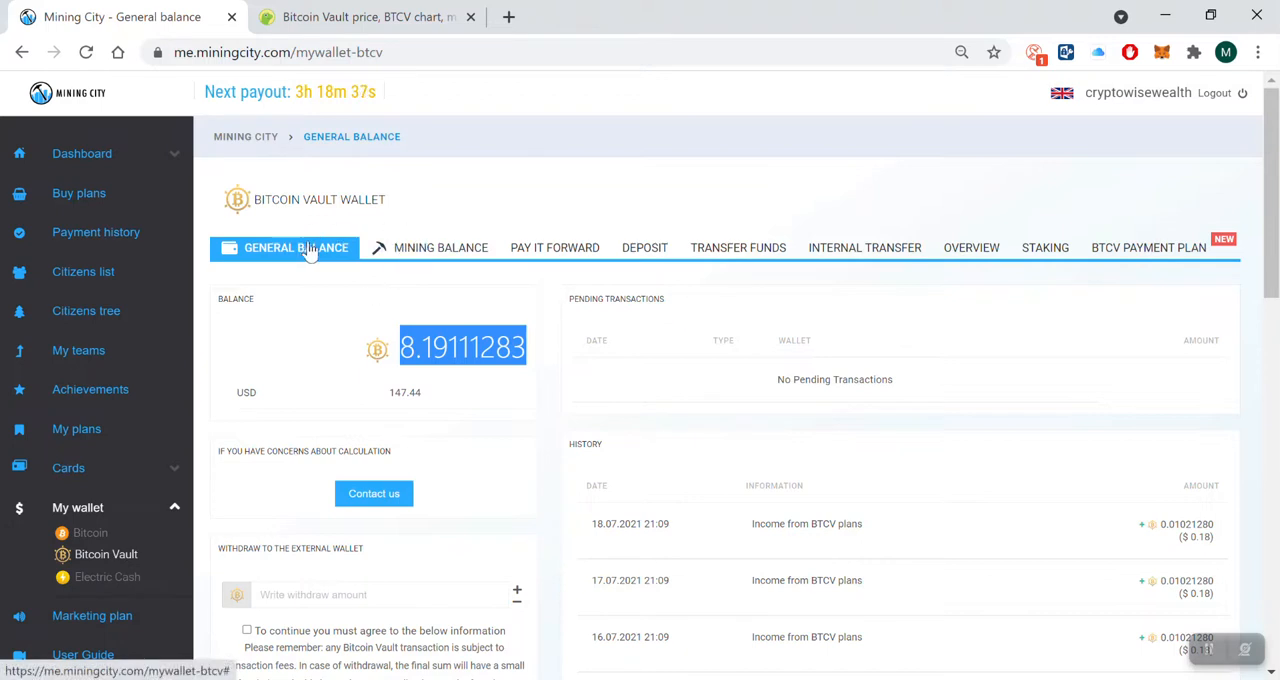
{"action": "left_click", "coordinate": [440, 248]}
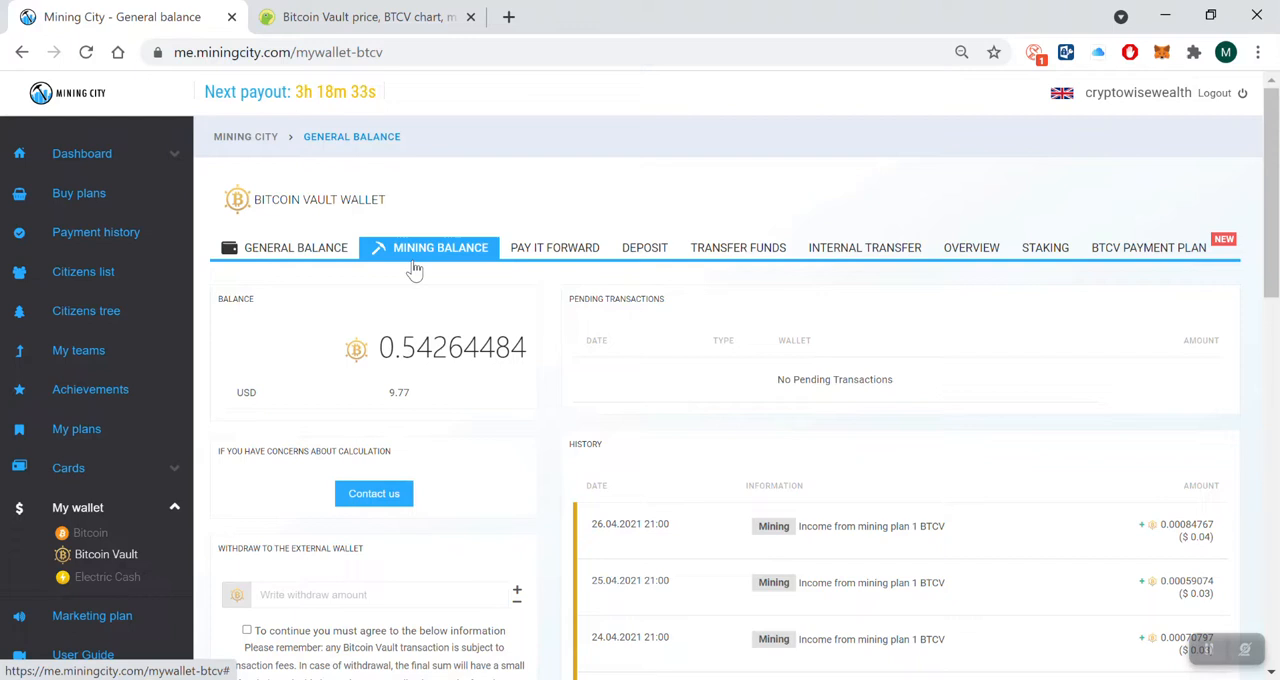
{"action": "mouse_move", "coordinate": [332, 224]}
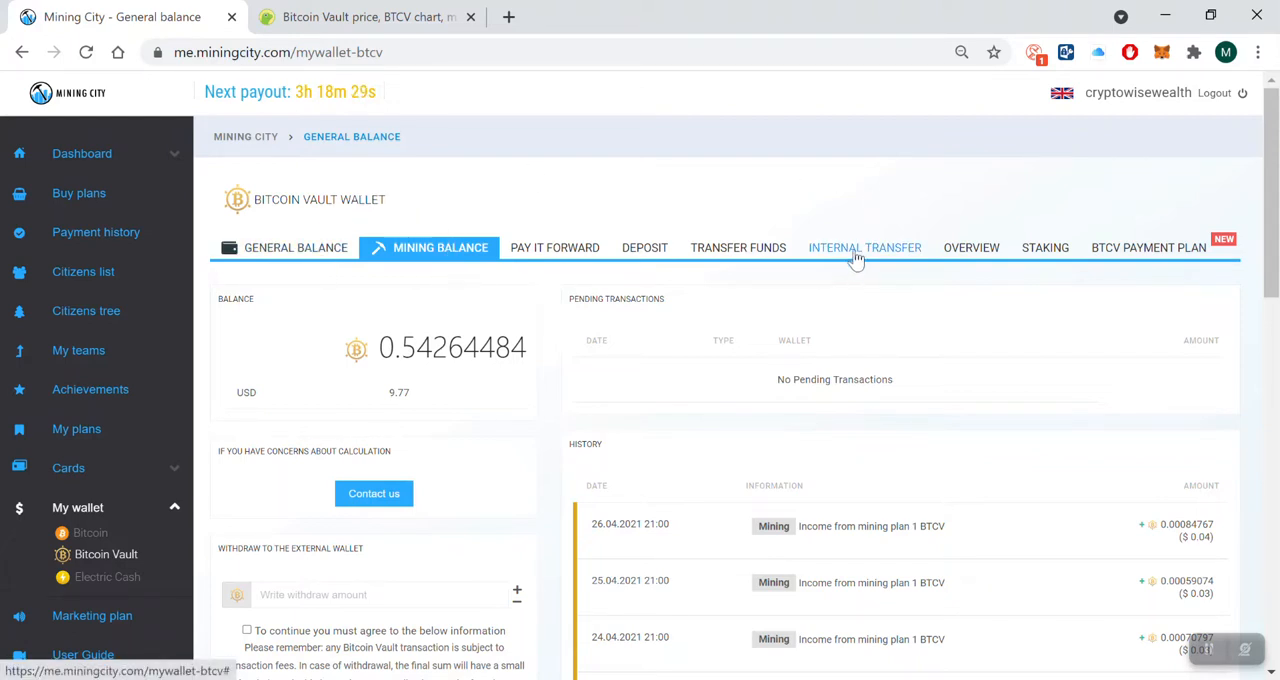
{"action": "mouse_move", "coordinate": [450, 252]}
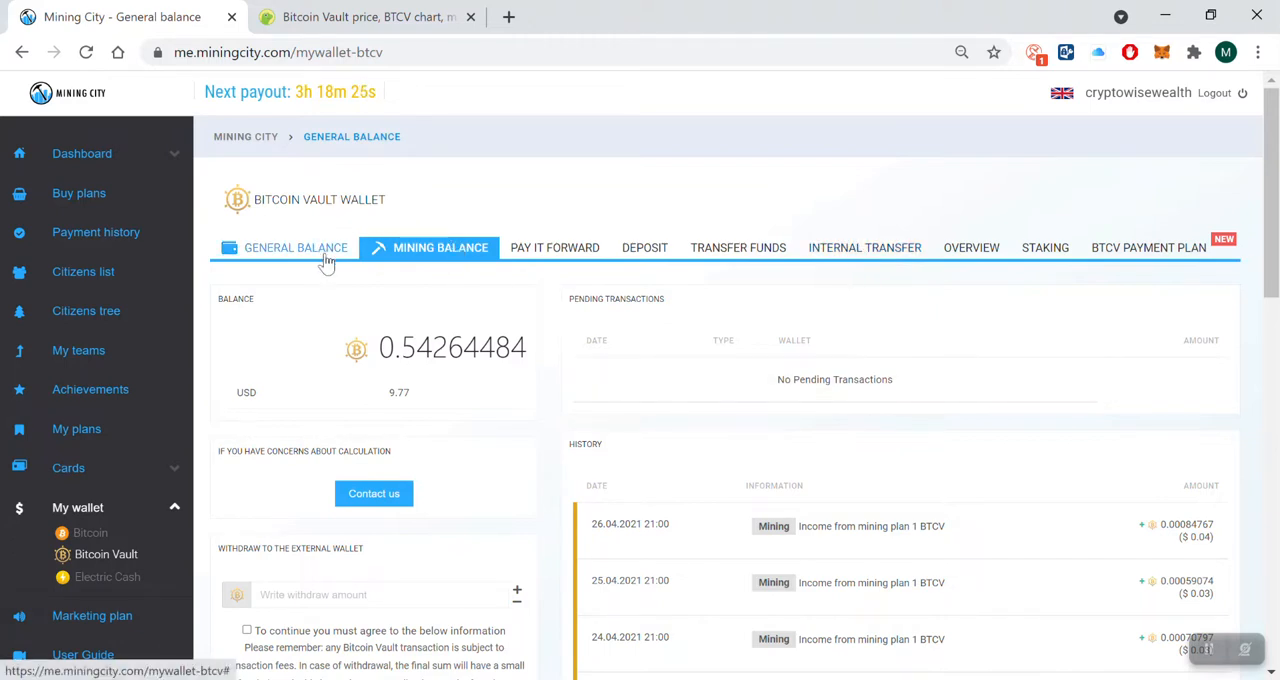
{"action": "left_click", "coordinate": [296, 248]}
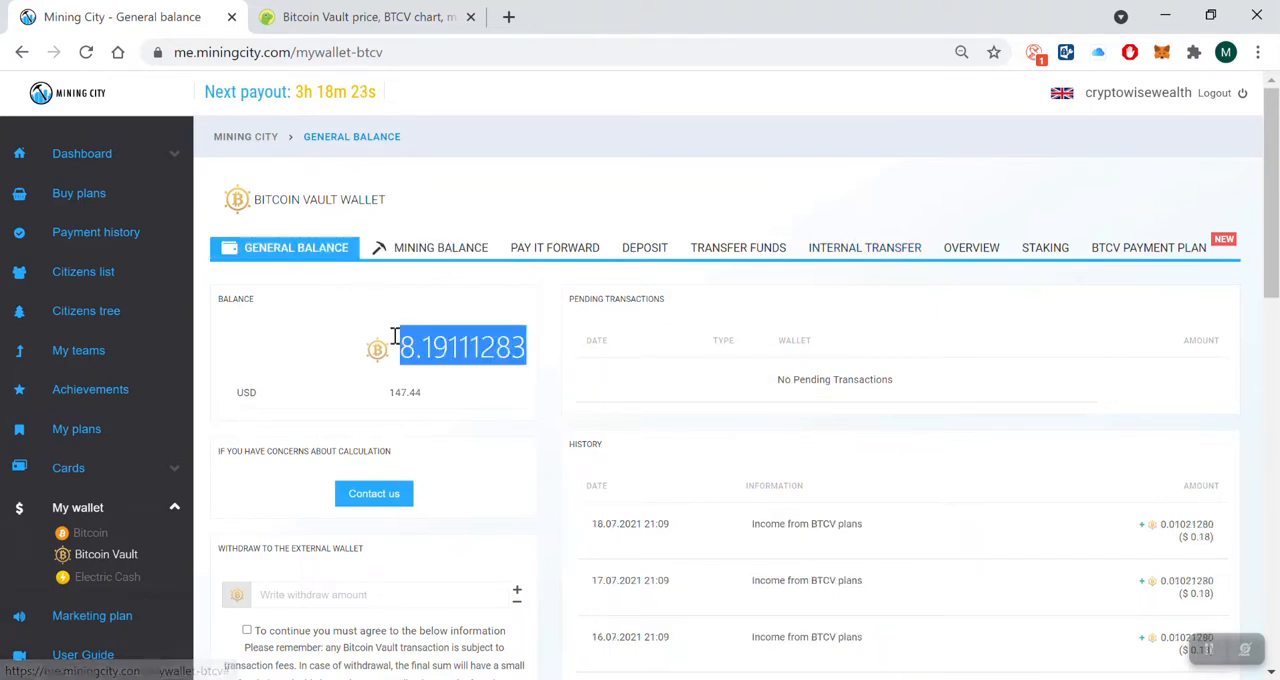